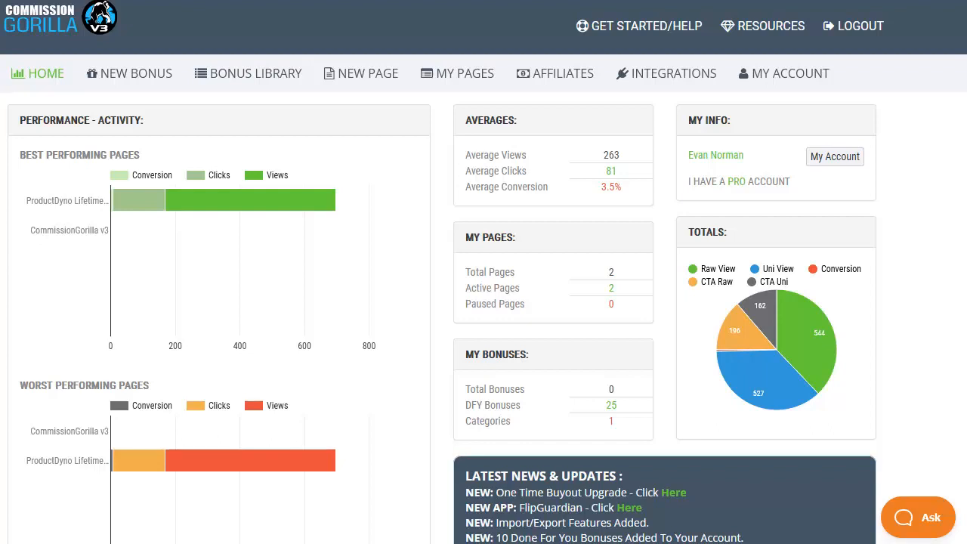
mouse_move(144, 28)
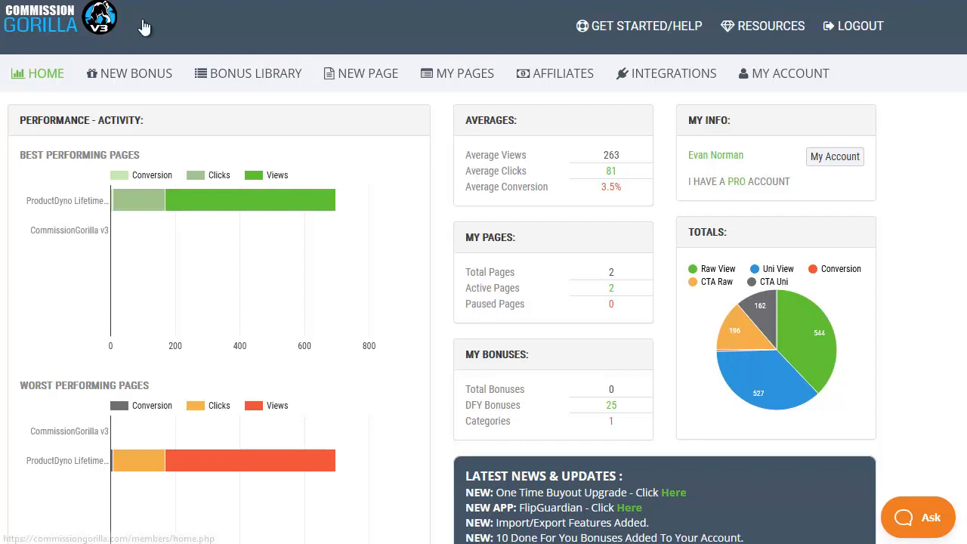
mouse_move(136, 73)
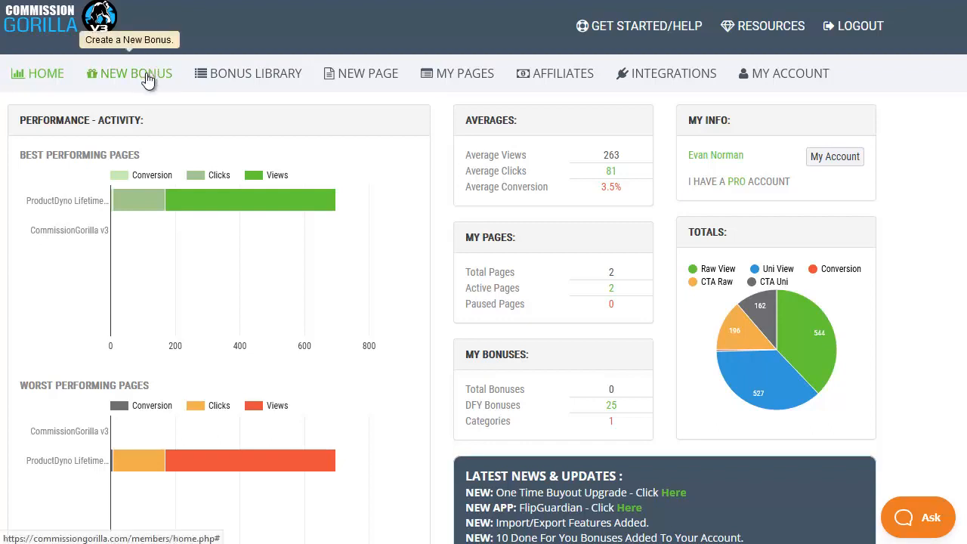
- Start a new bonus from the dashboard's NEW BONUS menu to reach the layout styles
click(136, 73)
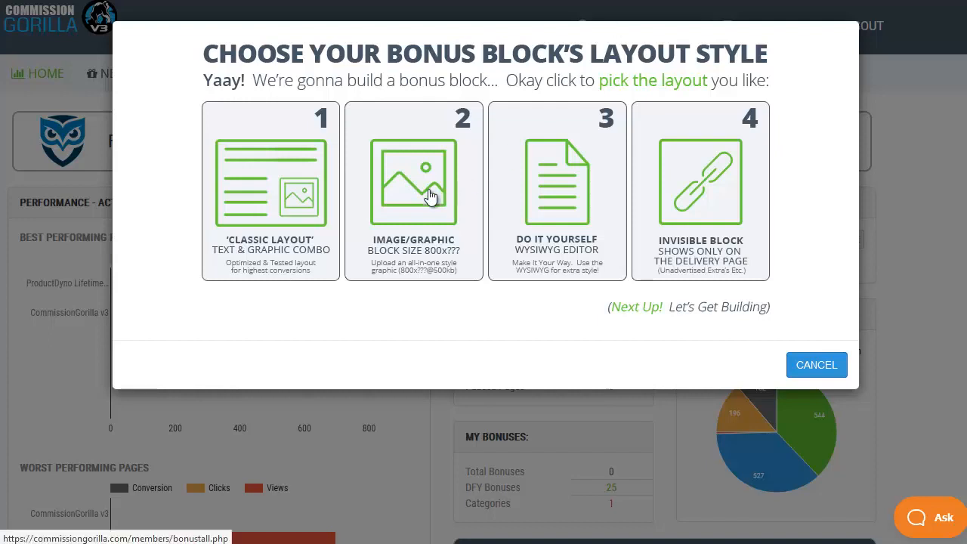
- Choose the Image/Graphic layout, name the bonus 'Video Cheats', and add a new 'Video' category
click(414, 181)
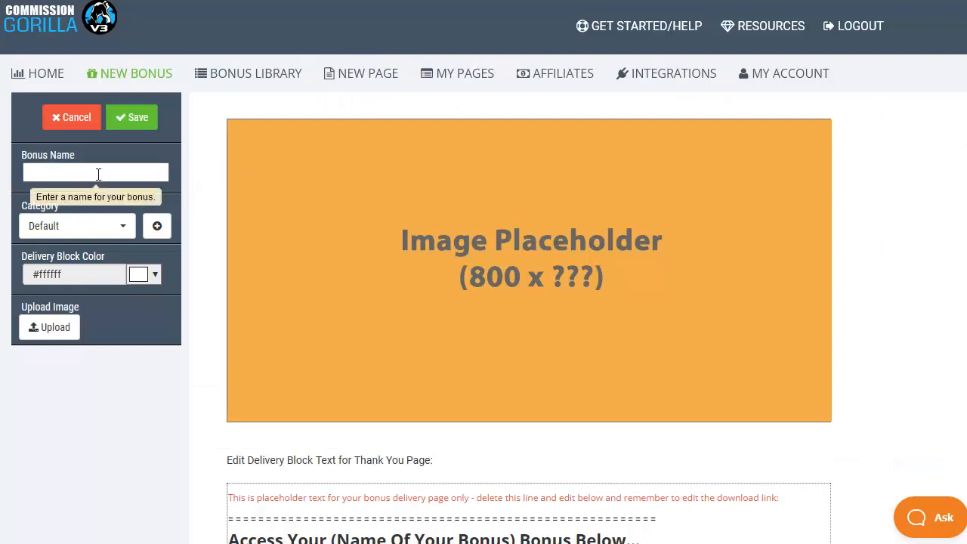
text(Video Cheats)
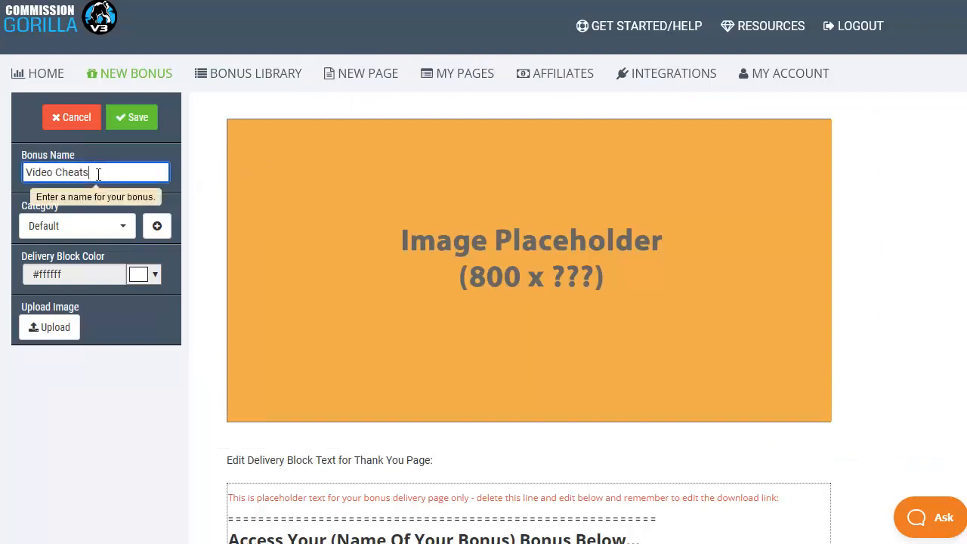
mouse_move(92, 228)
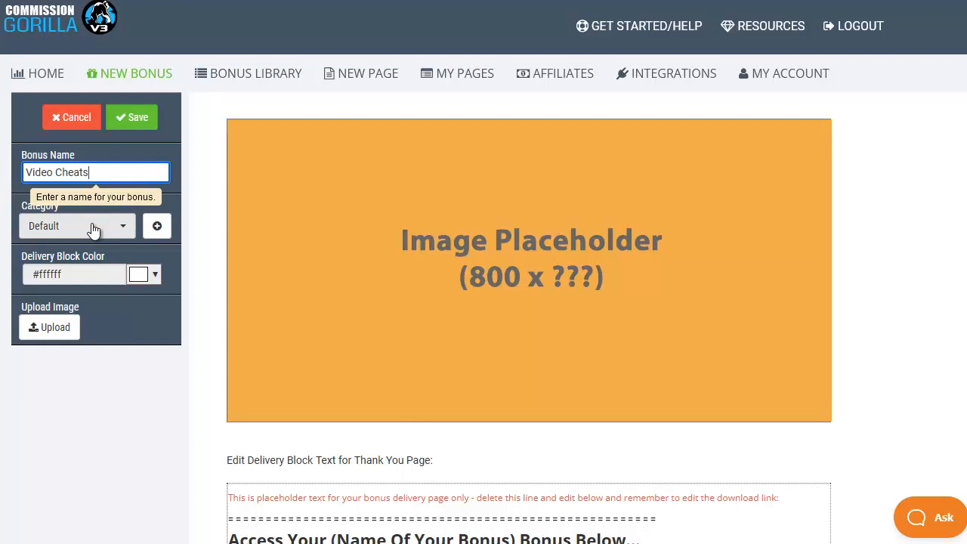
mouse_move(121, 230)
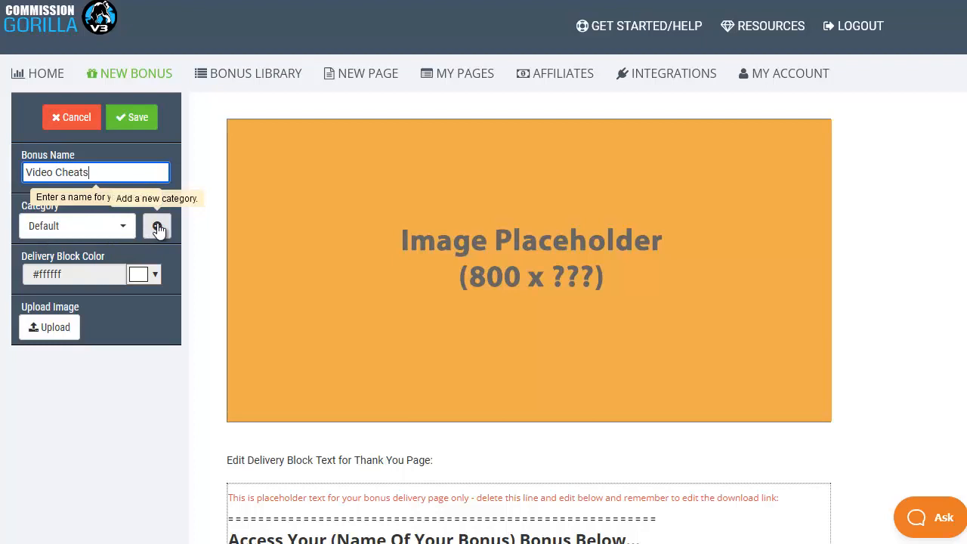
click(158, 225)
text(Video)
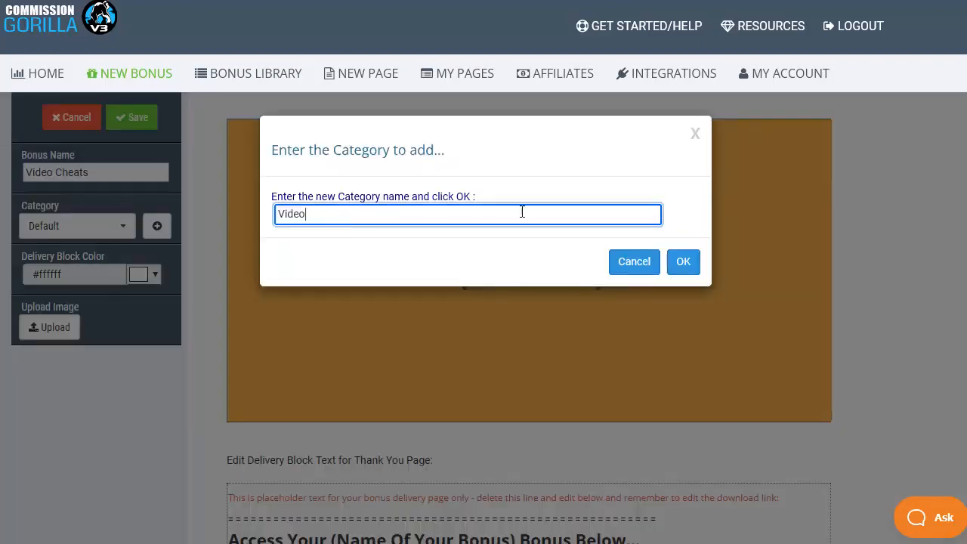
click(683, 261)
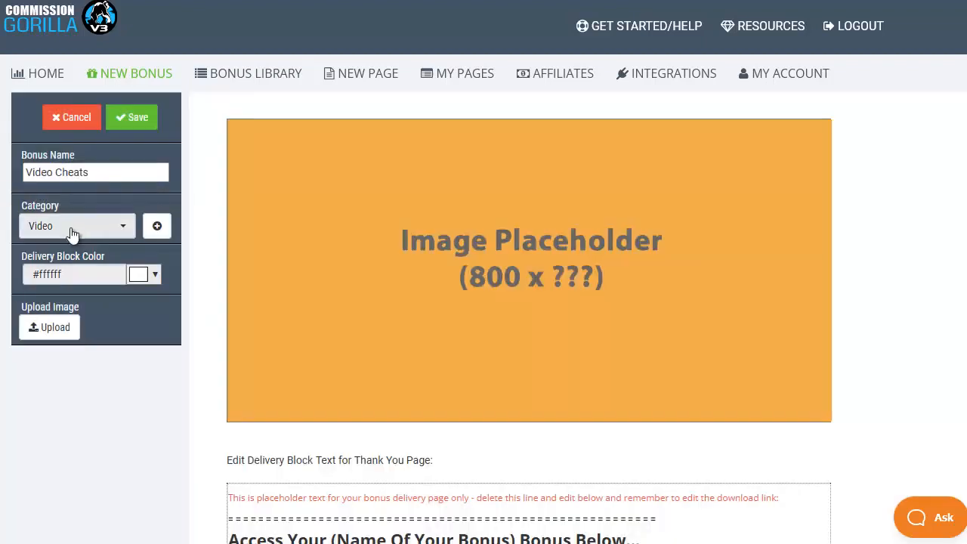
mouse_move(72, 231)
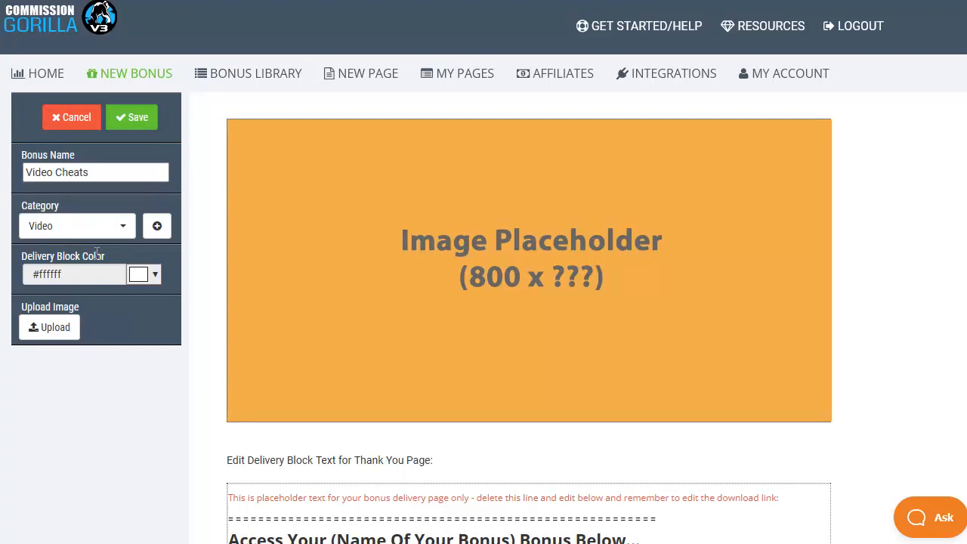
mouse_move(54, 327)
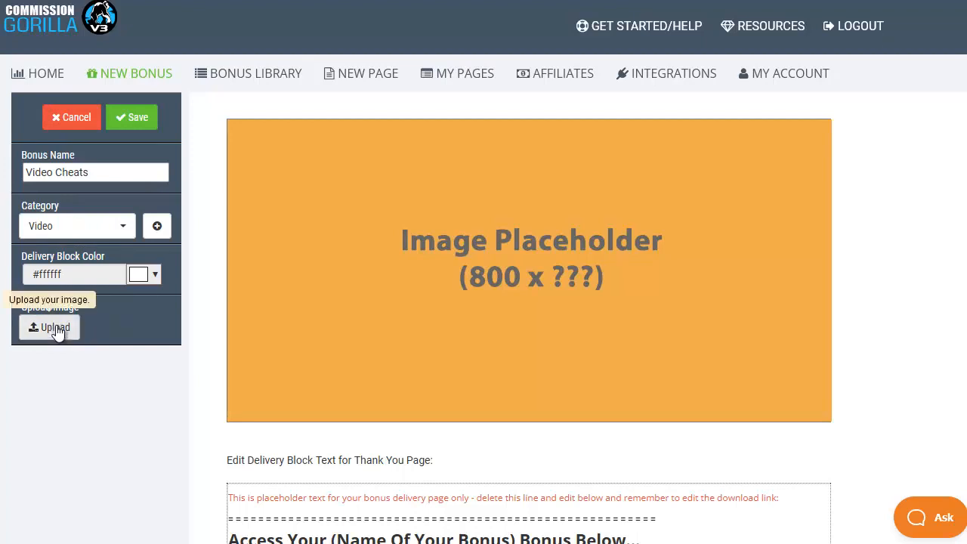
- Upload videocheats.png into the bonus block and scroll down to check it
click(49, 327)
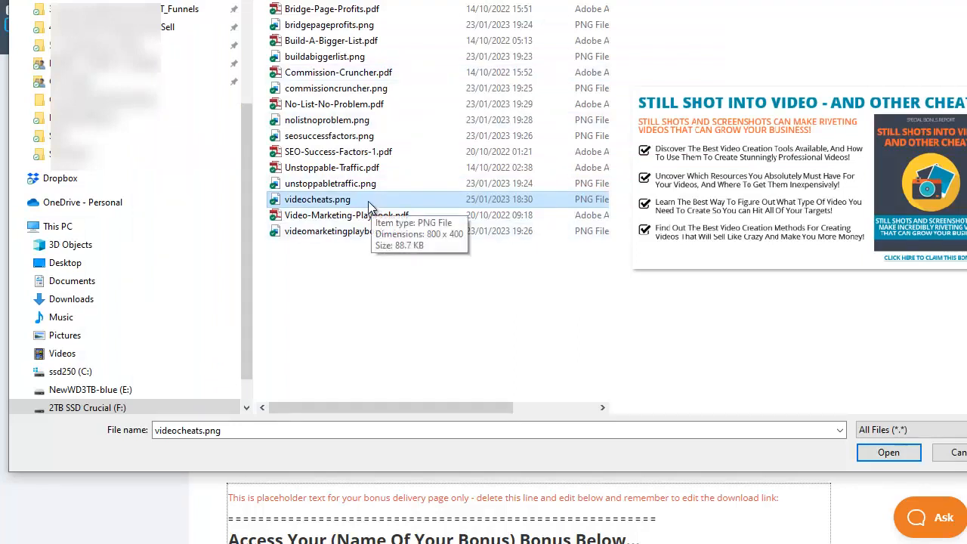
click(889, 452)
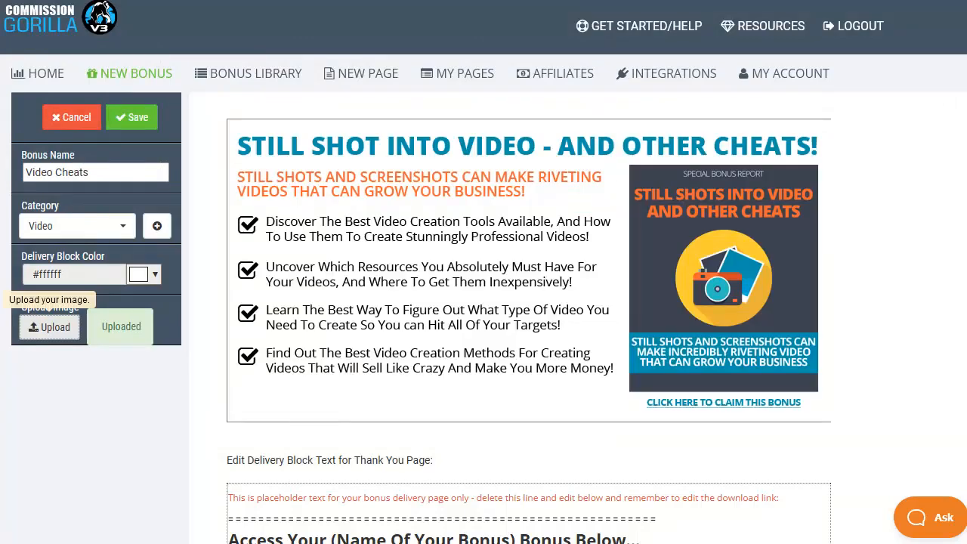
scroll(down, 3)
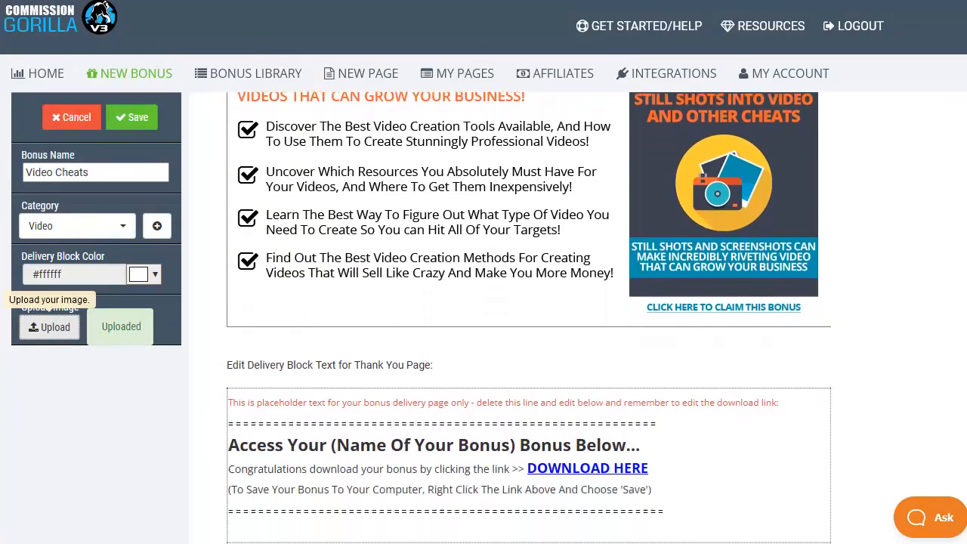
scroll(down, 3)
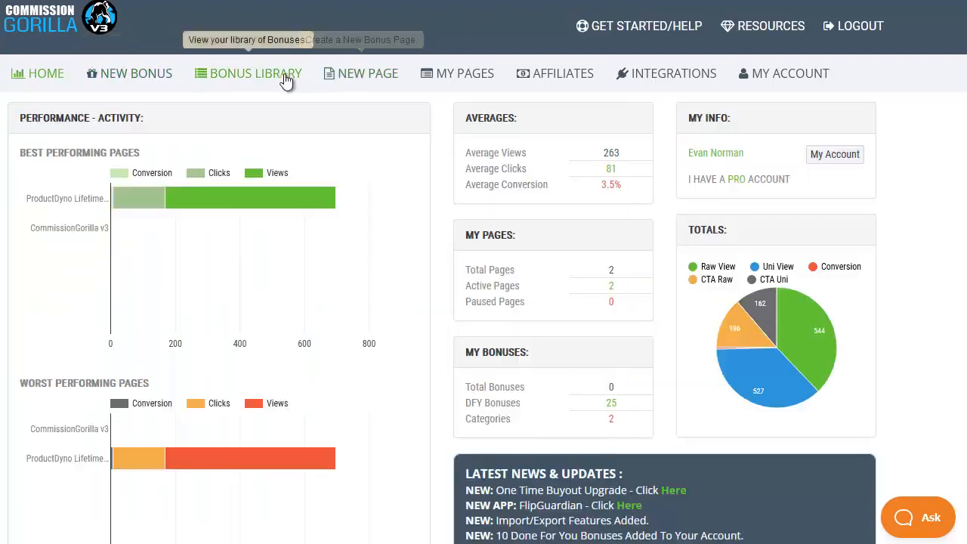
mouse_move(139, 73)
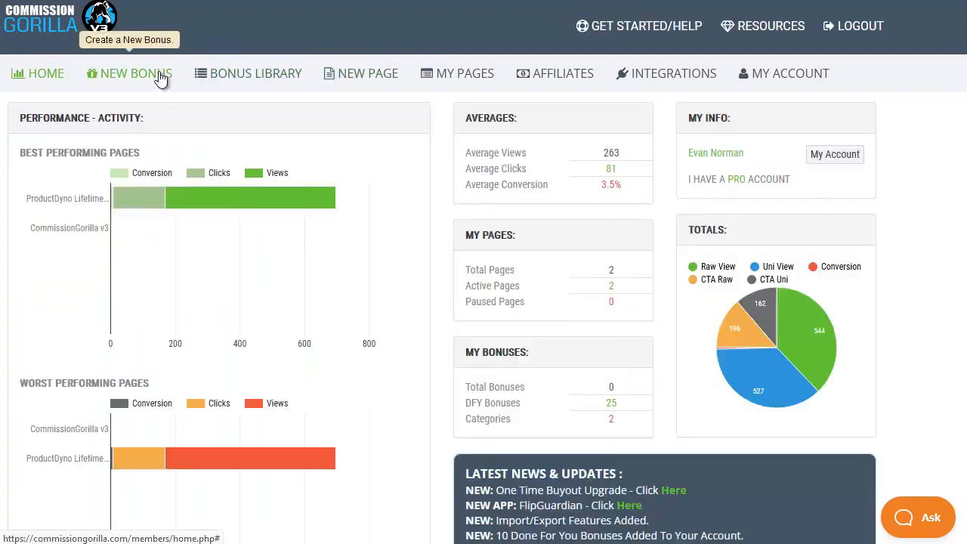
- Create a Classic Layout bonus 'IM Business Models Guide' with a new 'MAT1' category
click(138, 73)
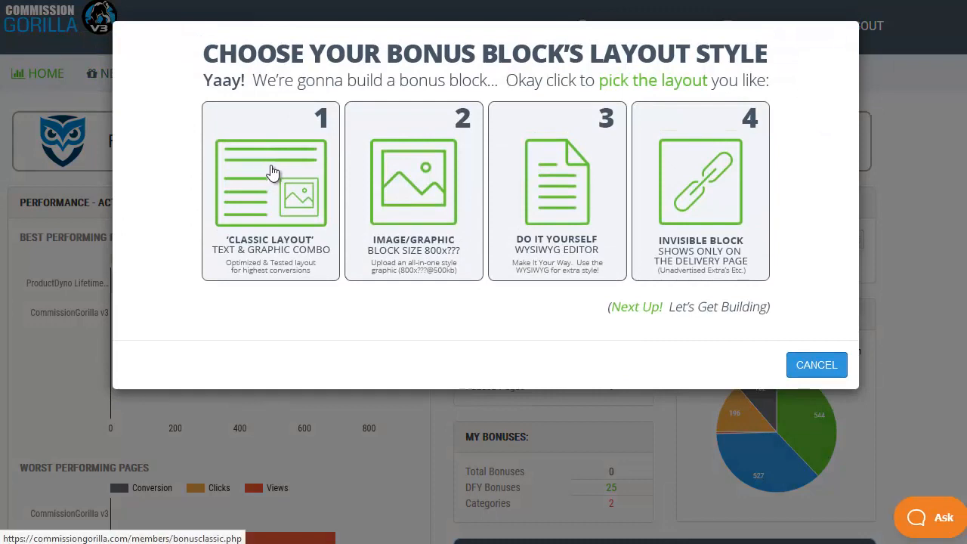
mouse_move(277, 187)
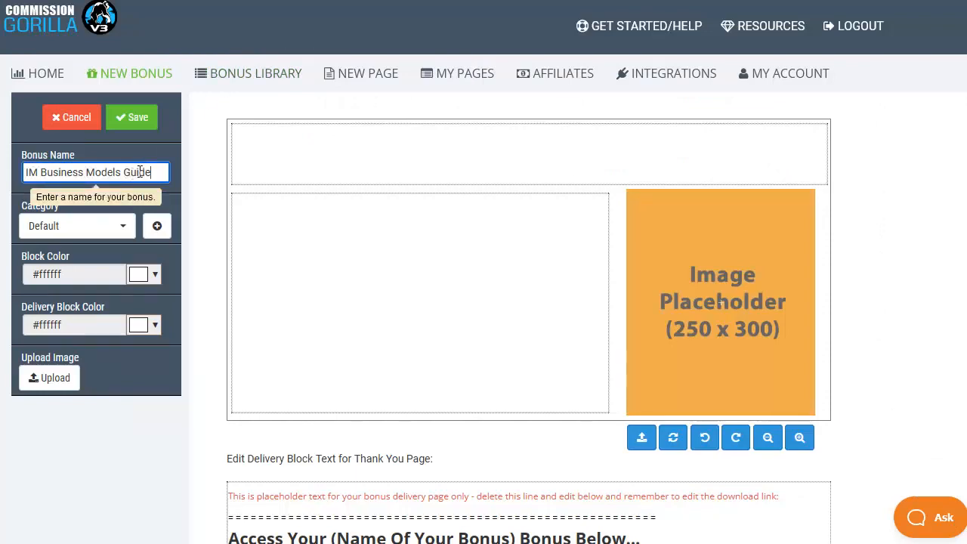
click(157, 225)
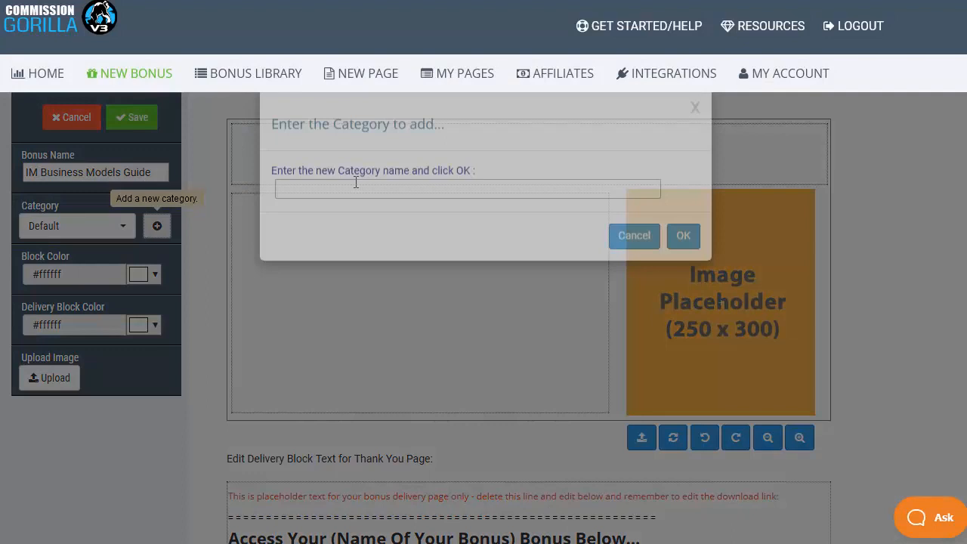
text(MAT1)
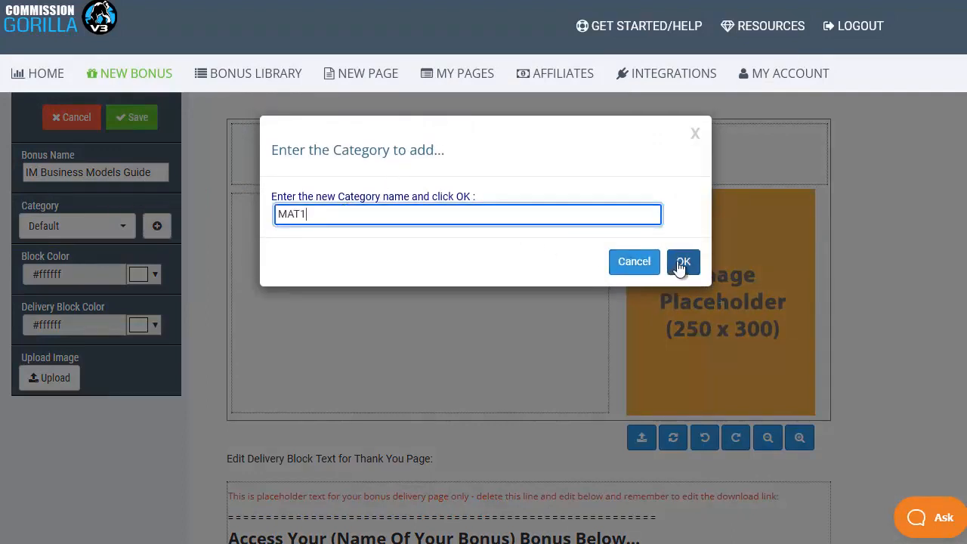
click(682, 261)
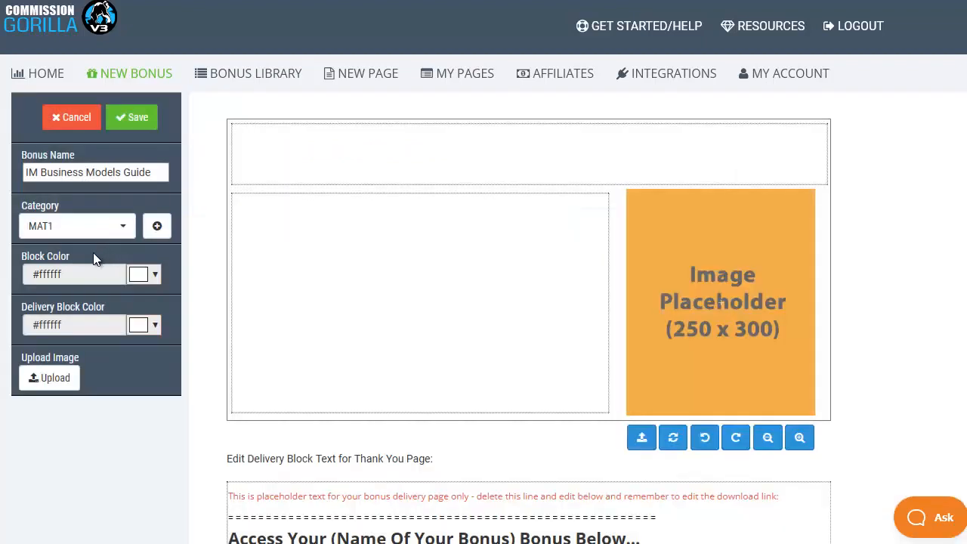
mouse_move(56, 378)
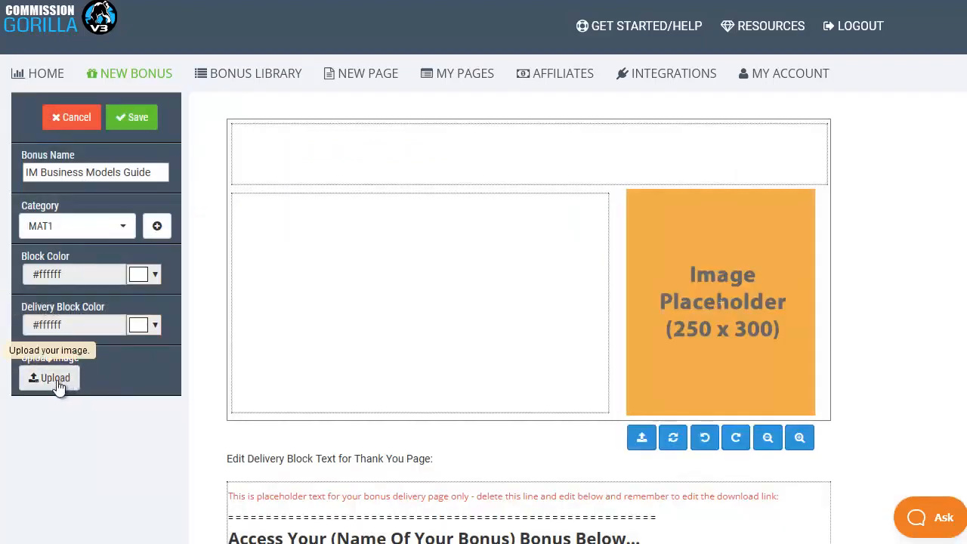
- Upload the 250x300 IM Business Models Guide cover image into the bonus block
click(49, 378)
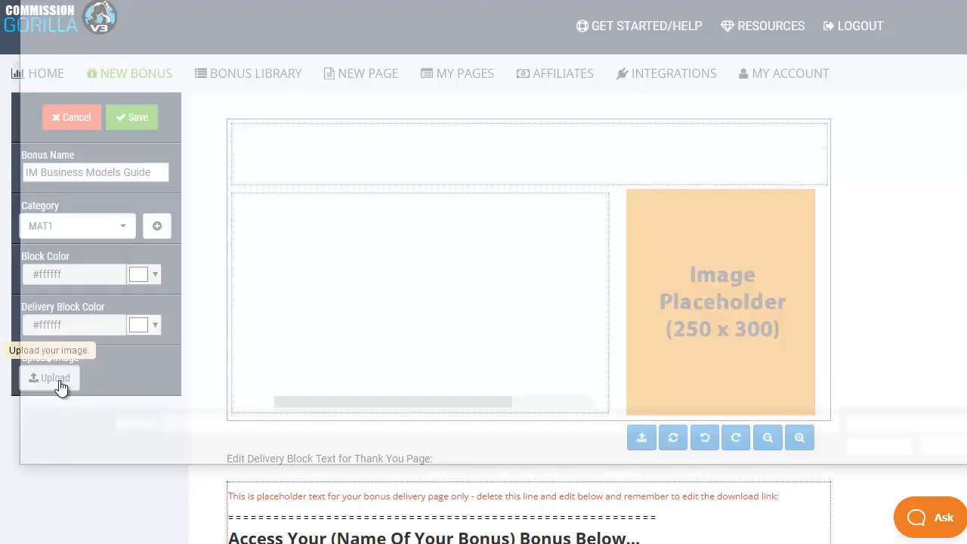
click(48, 377)
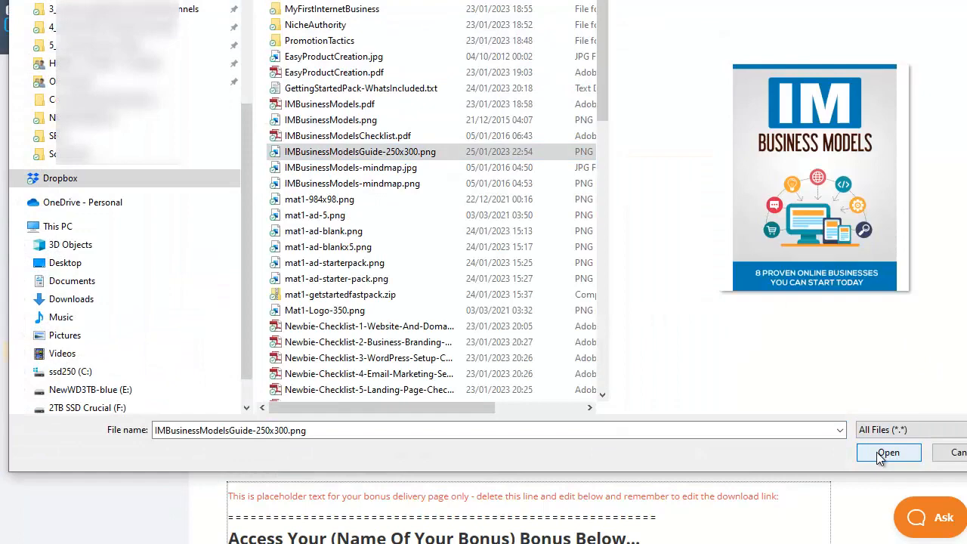
click(888, 451)
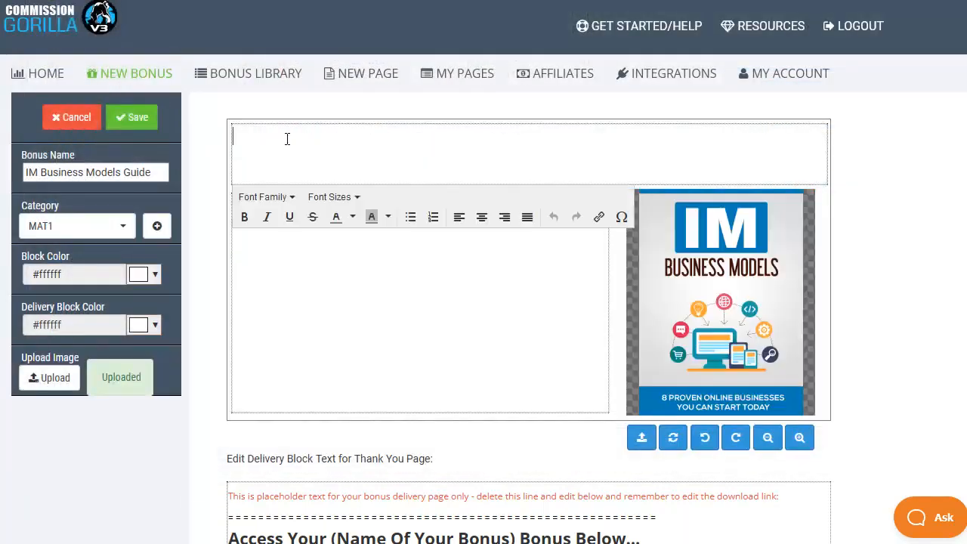
- Add the bold, centred 24px headline 'IM Business Models Guide - 8 Proven Online Businesses' and start the body text
text(IM Business Models Guide - 8 Proven Online Businesses You Can Start Today)
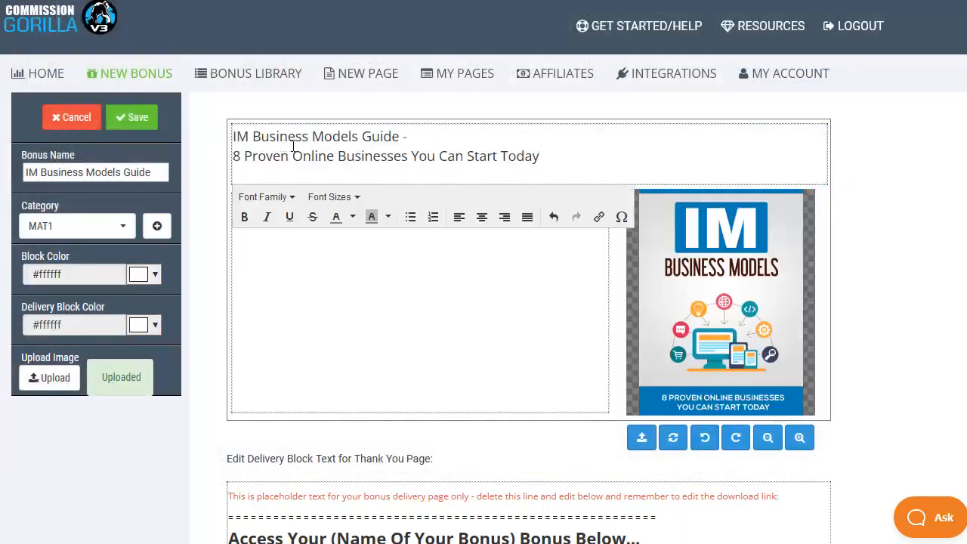
drag(233, 136, 539, 155)
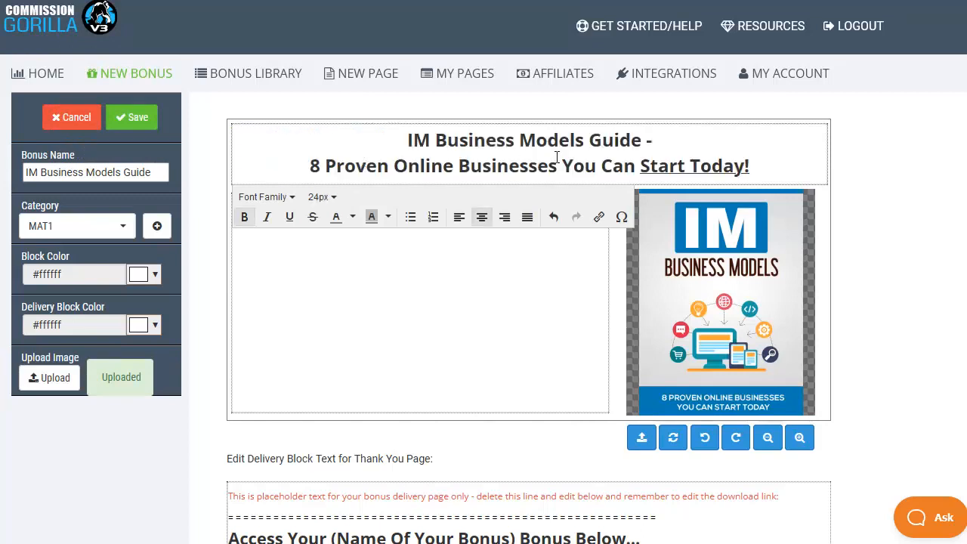
mouse_move(357, 200)
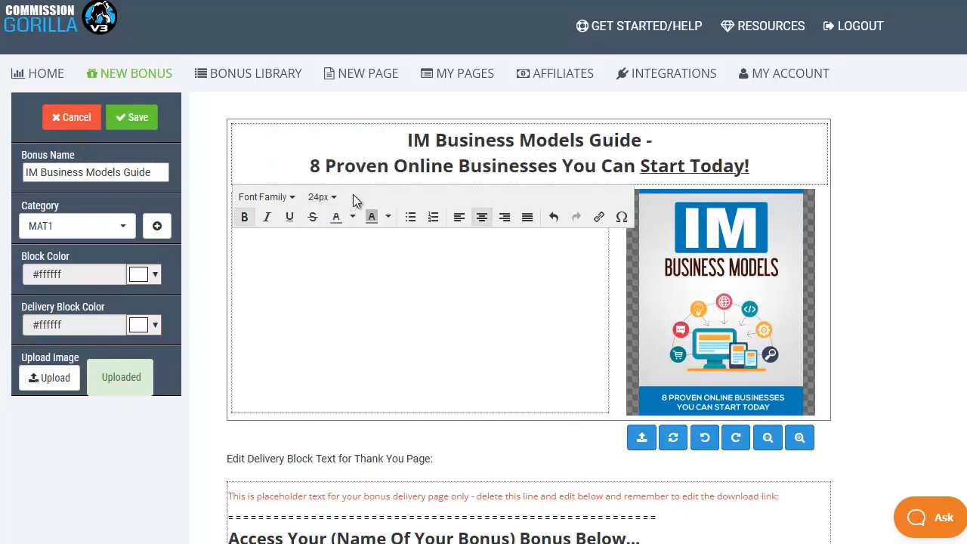
click(751, 163)
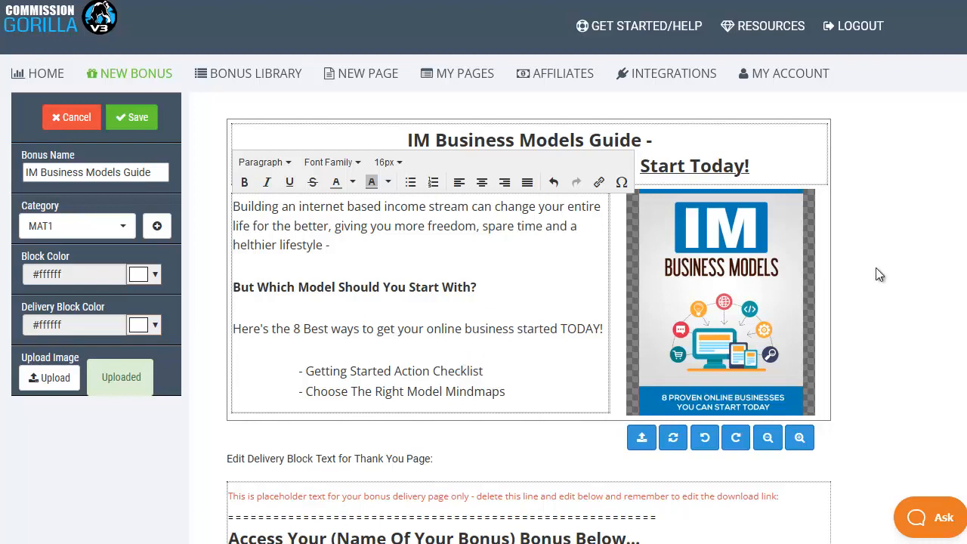
- Leave the DOWNLOAD HERE link unchanged and save the IM Business Models Guide bonus
scroll(down, 3)
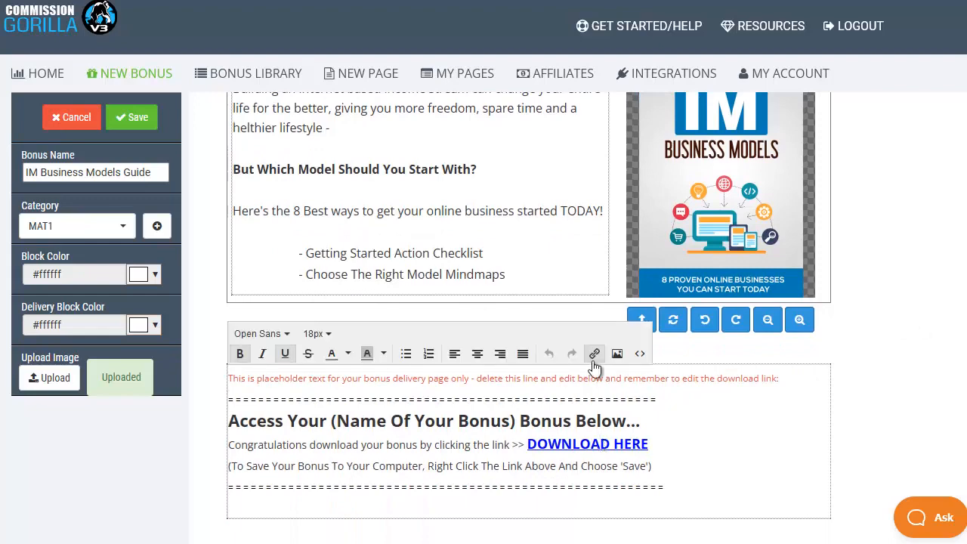
click(594, 353)
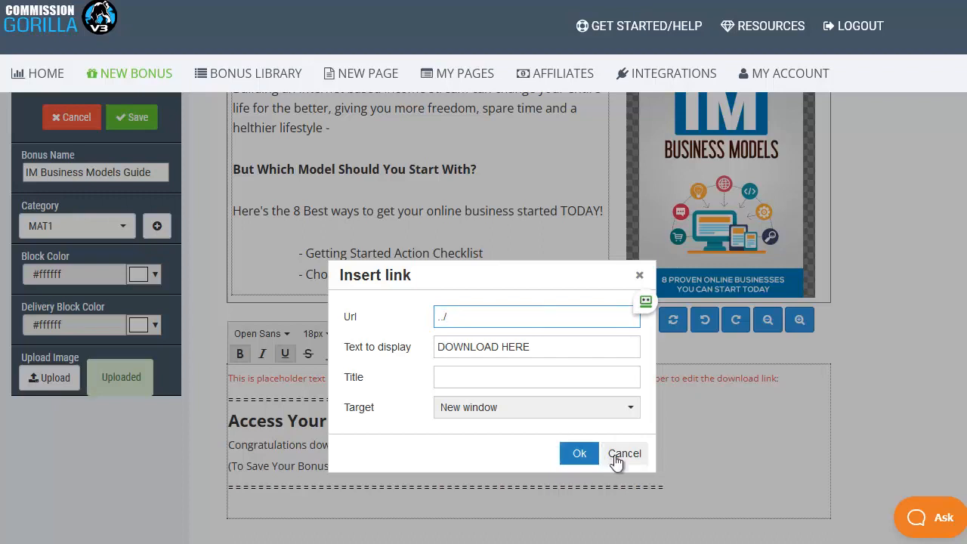
click(625, 453)
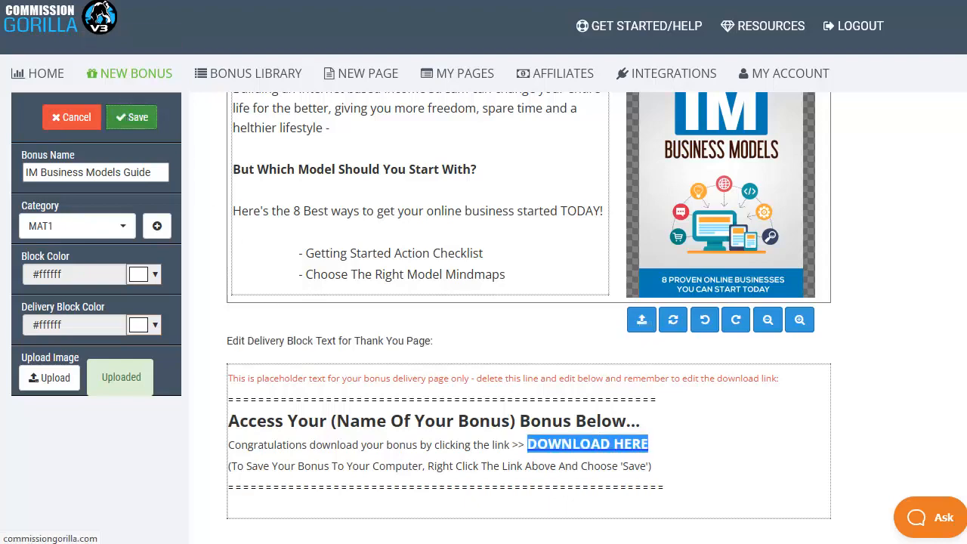
click(248, 73)
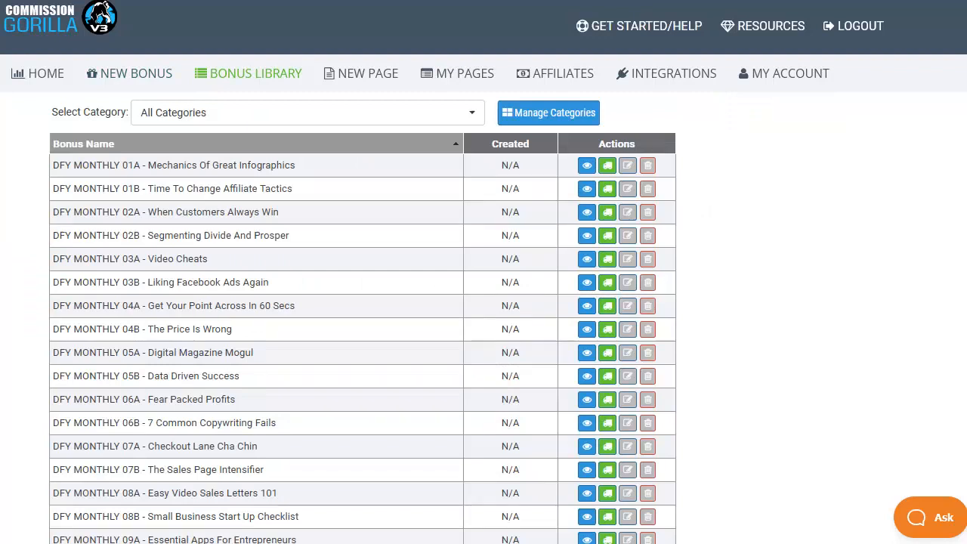
- Scroll the Bonus Library and filter it to the MAT1 category
scroll(down, 3)
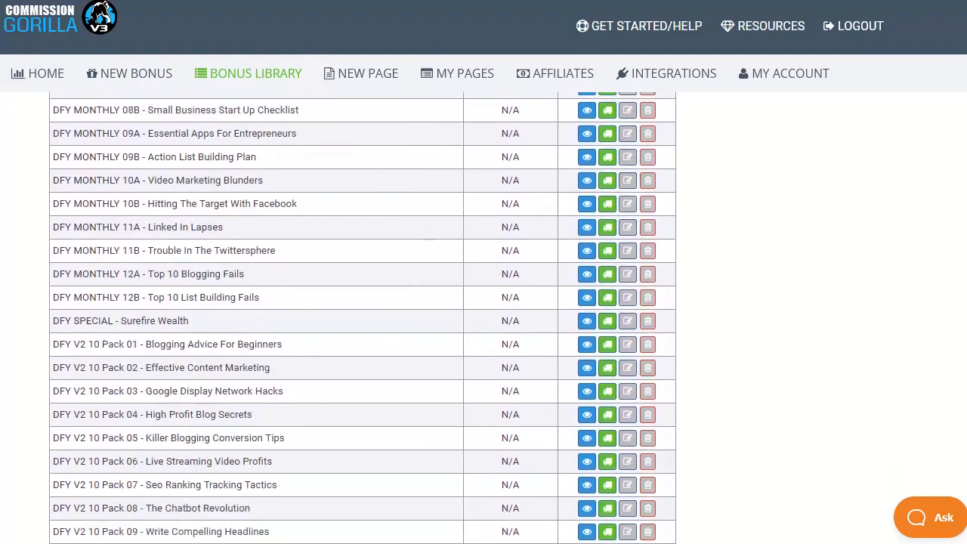
scroll(down, 3)
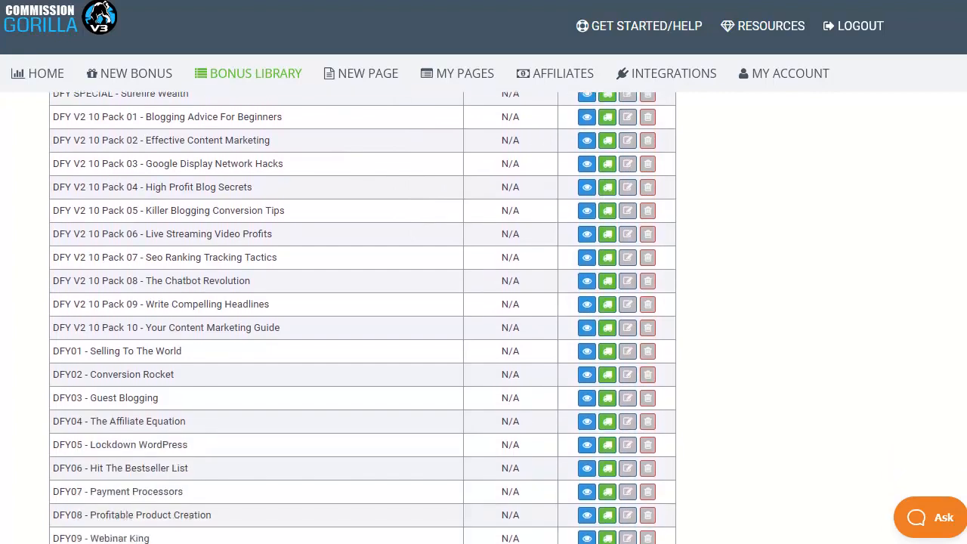
scroll(down, 3)
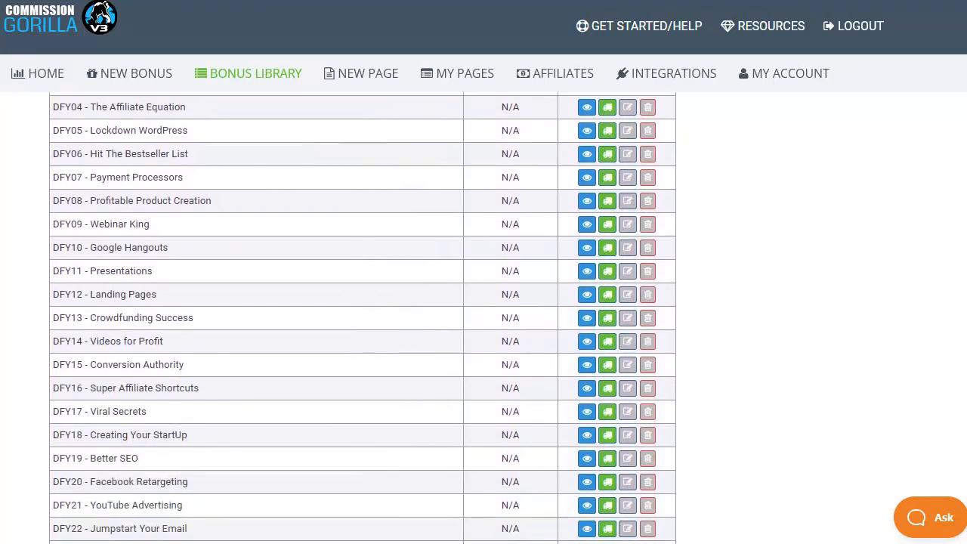
scroll(down, 3)
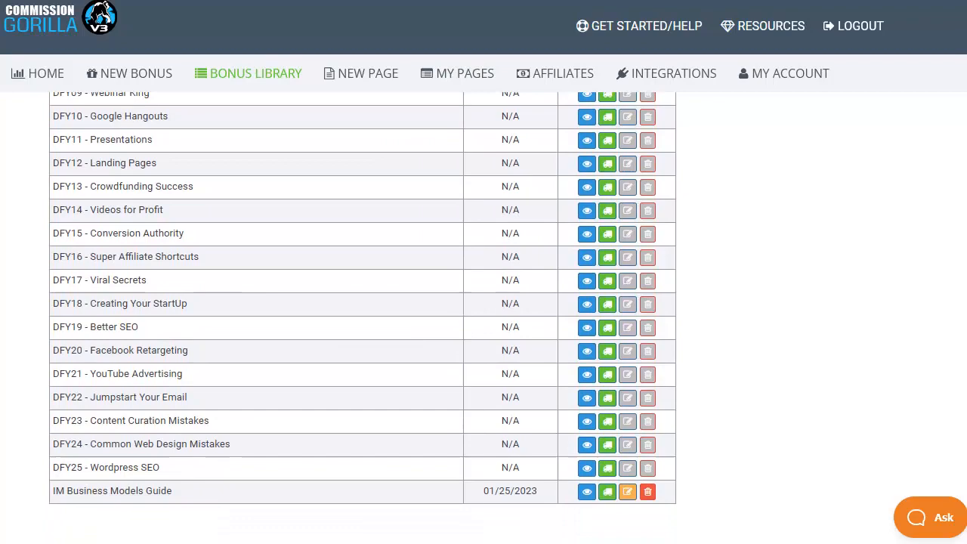
mouse_move(132, 511)
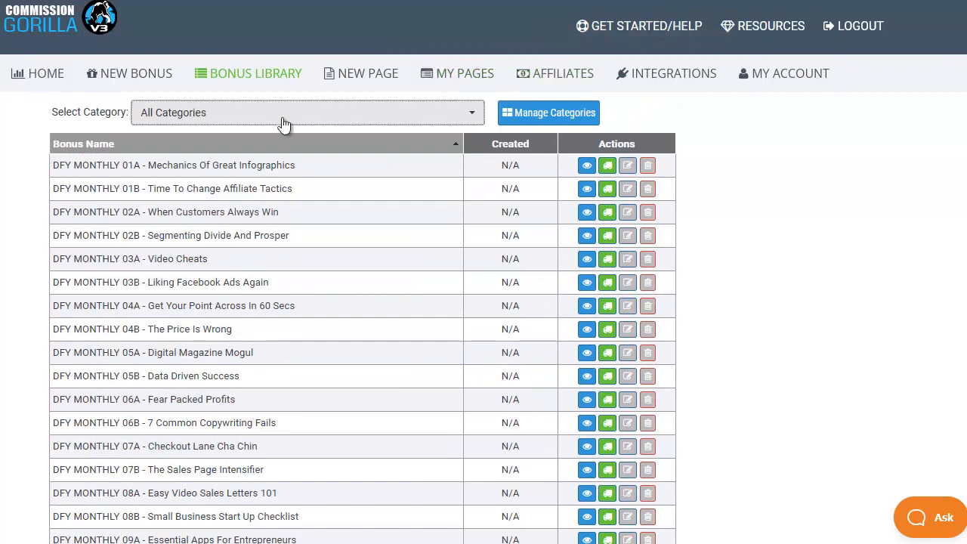
click(306, 112)
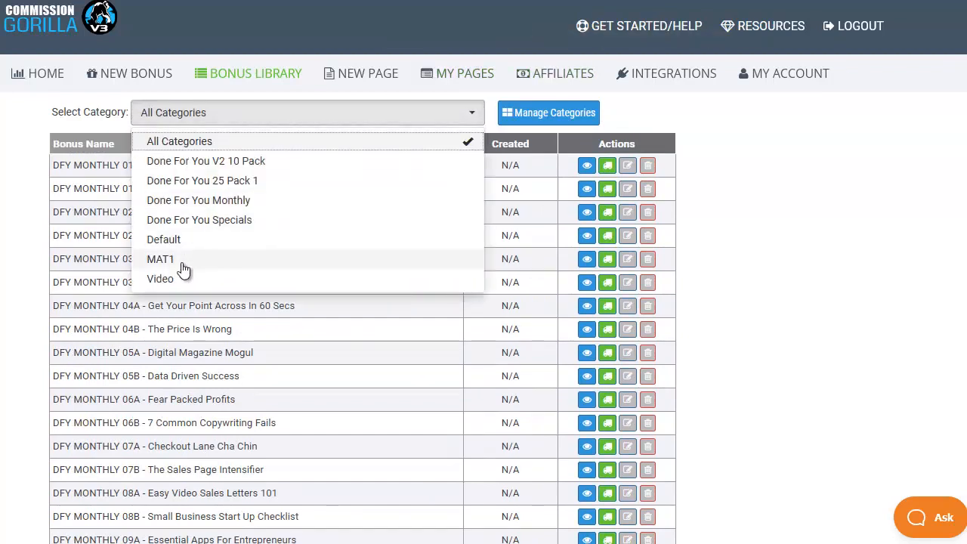
click(160, 258)
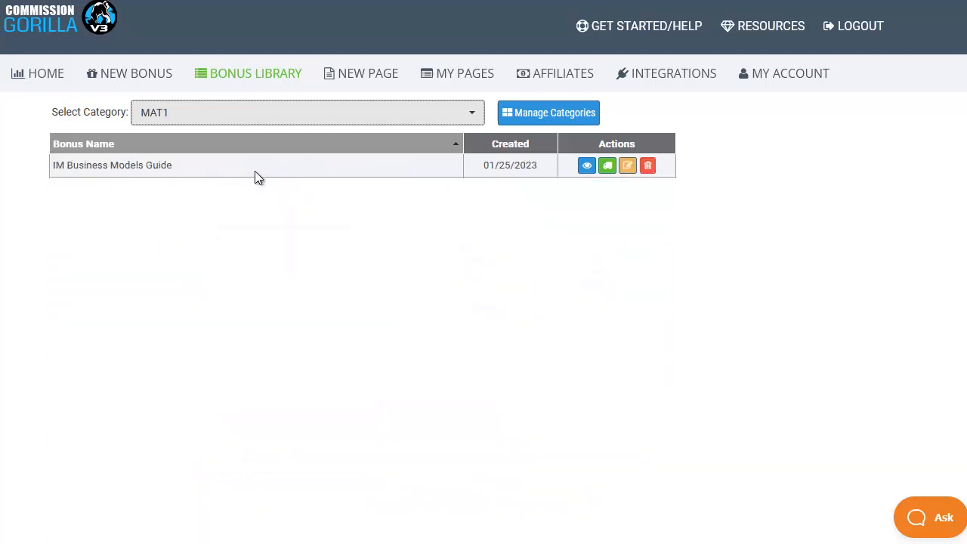
mouse_move(252, 119)
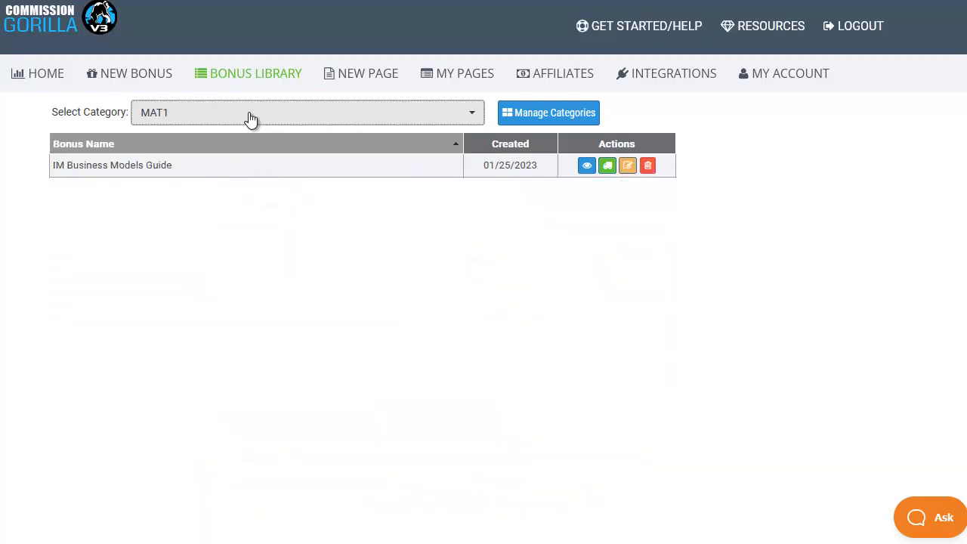
click(306, 111)
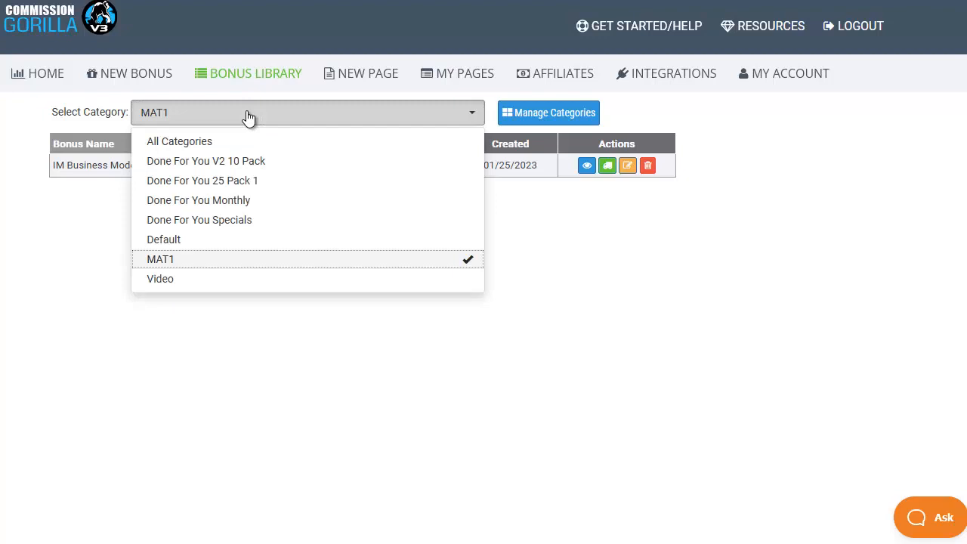
click(179, 141)
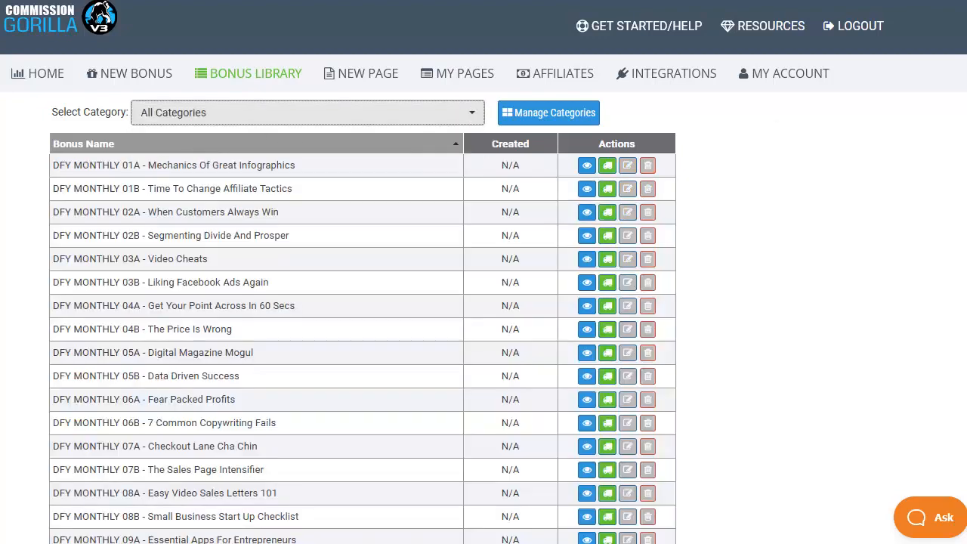
click(307, 112)
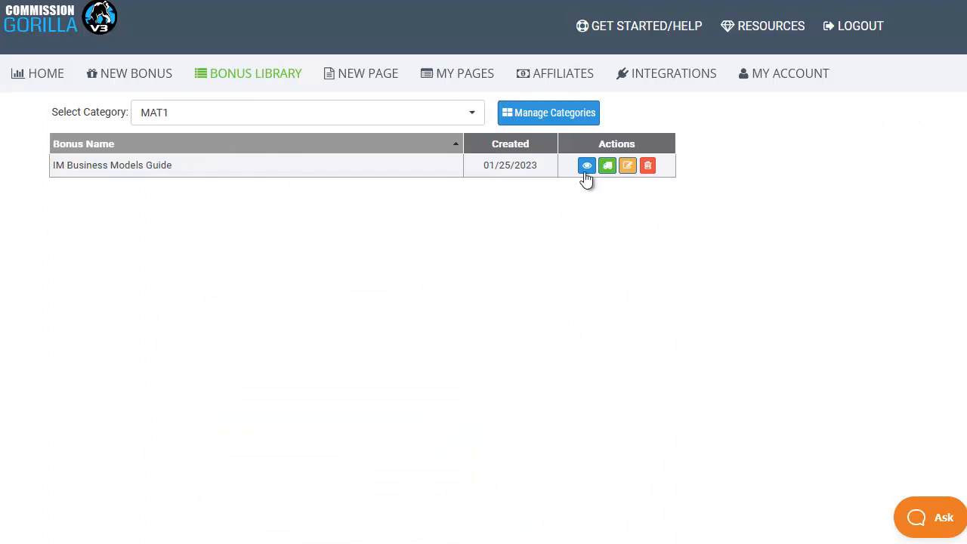
mouse_move(587, 165)
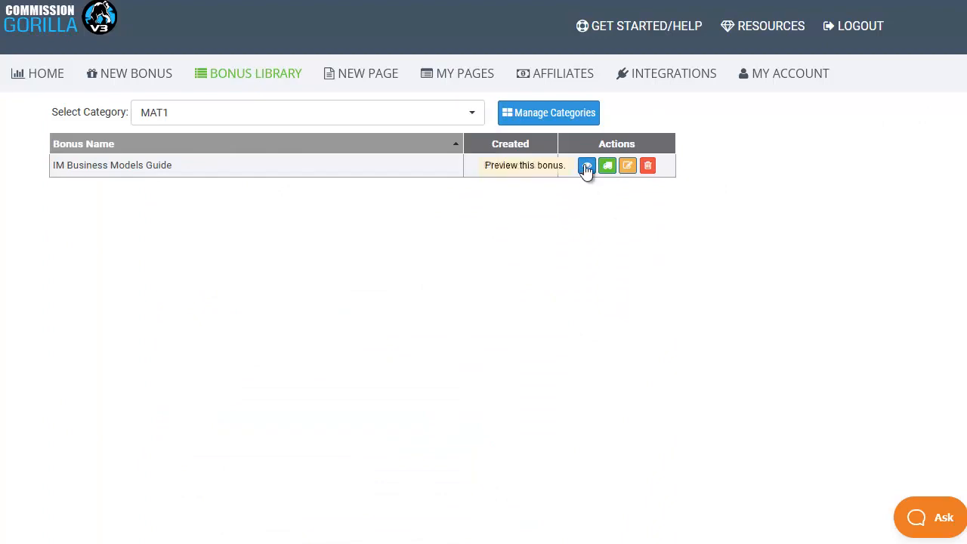
click(587, 165)
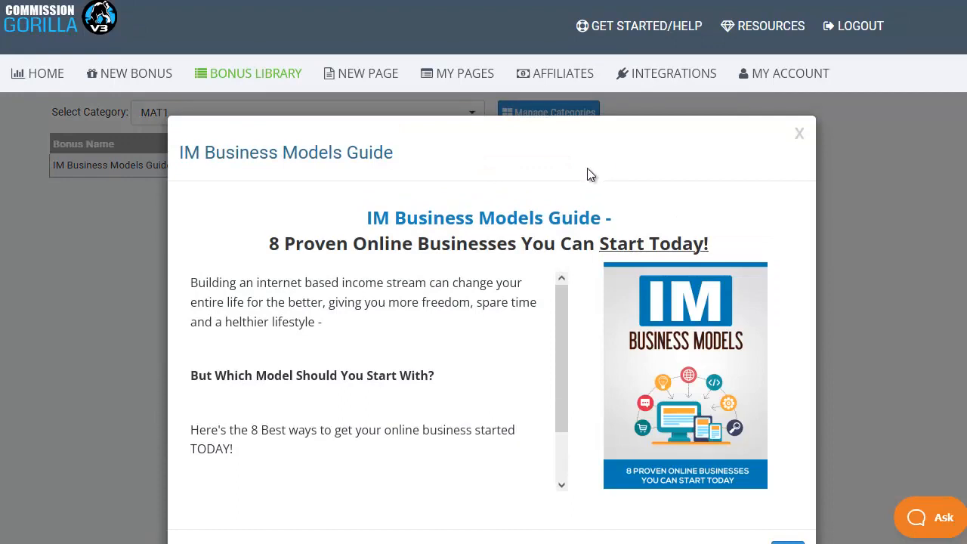
click(798, 134)
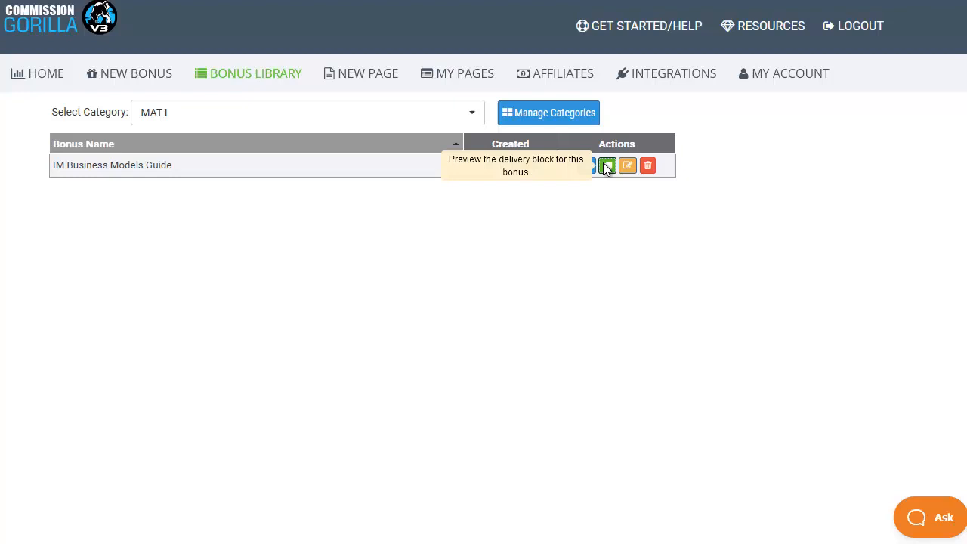
click(607, 164)
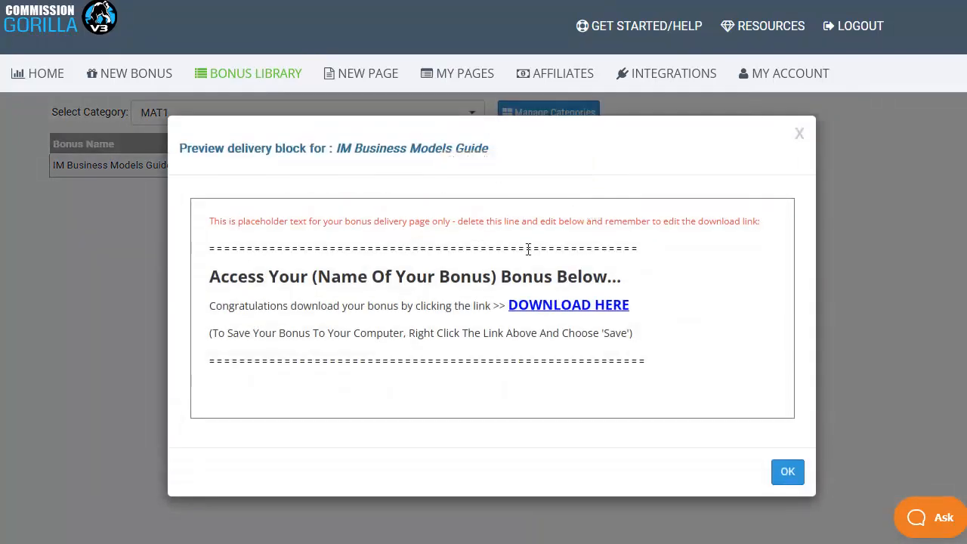
click(787, 472)
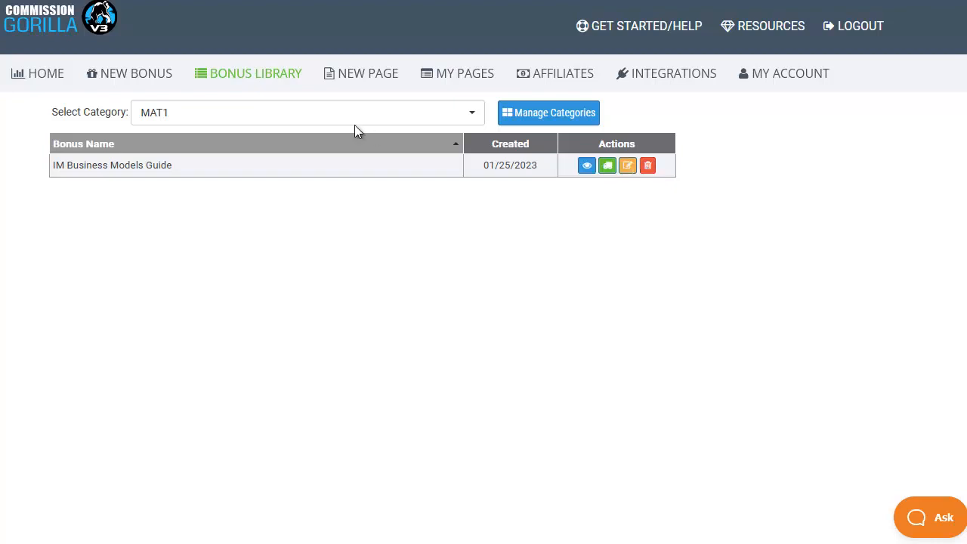
click(306, 113)
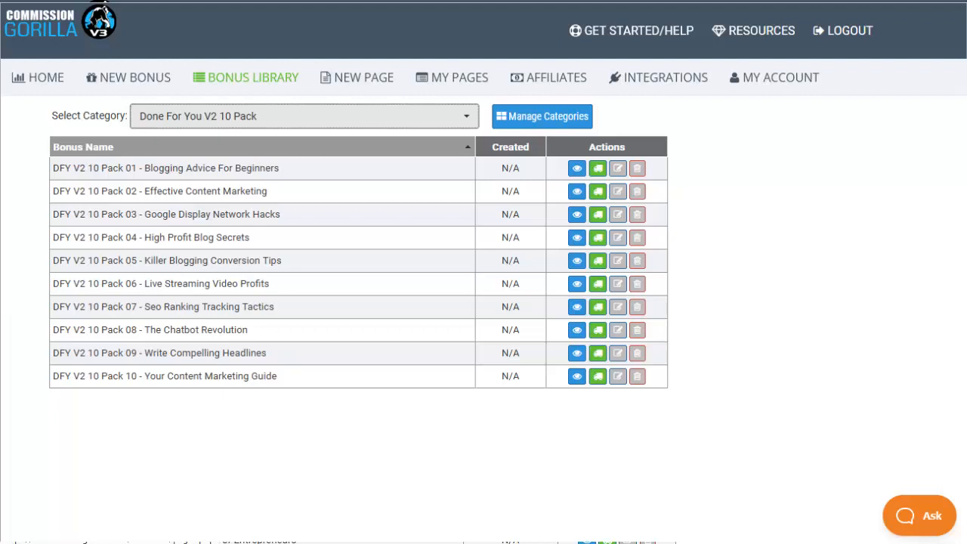
- Go to MY PAGES, listing the CommissionGorilla v3 and ProductDyno Lifetime Special pages
click(457, 74)
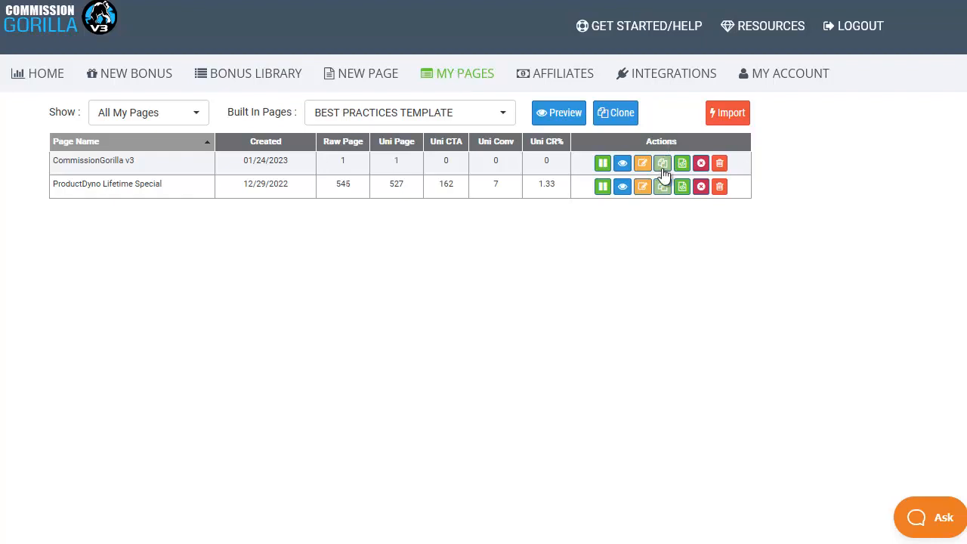
mouse_move(662, 163)
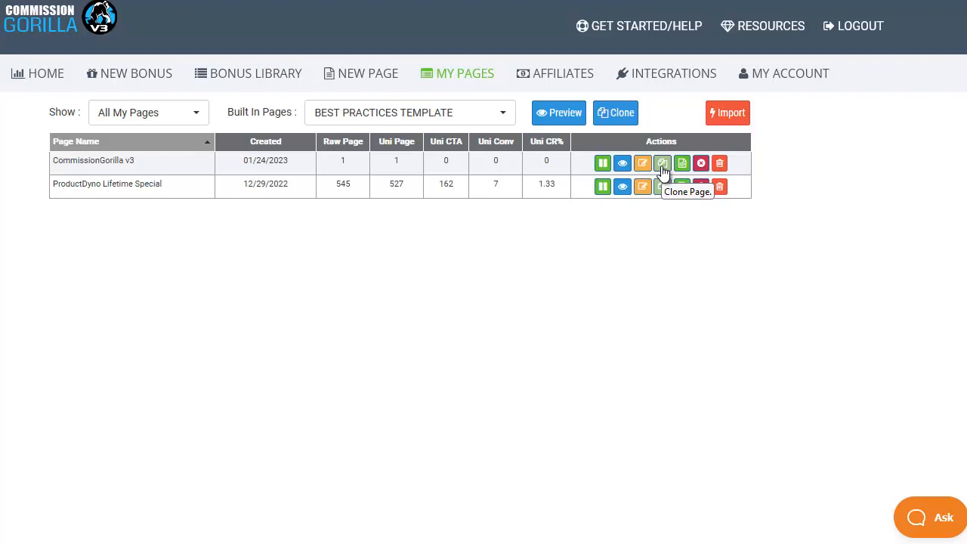
mouse_move(502, 112)
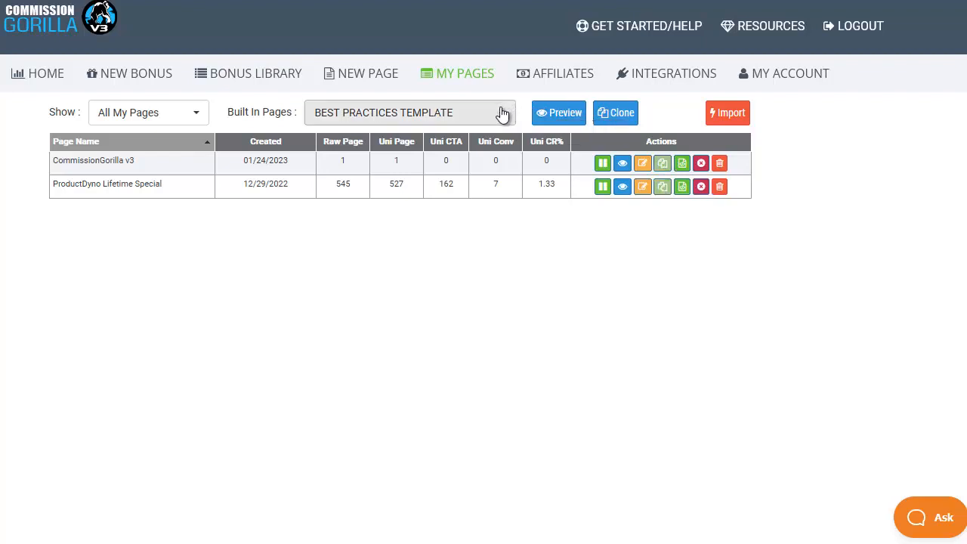
- Open the Built In Pages dropdown, from Best Practices Template to Webinar Replay Template
click(410, 113)
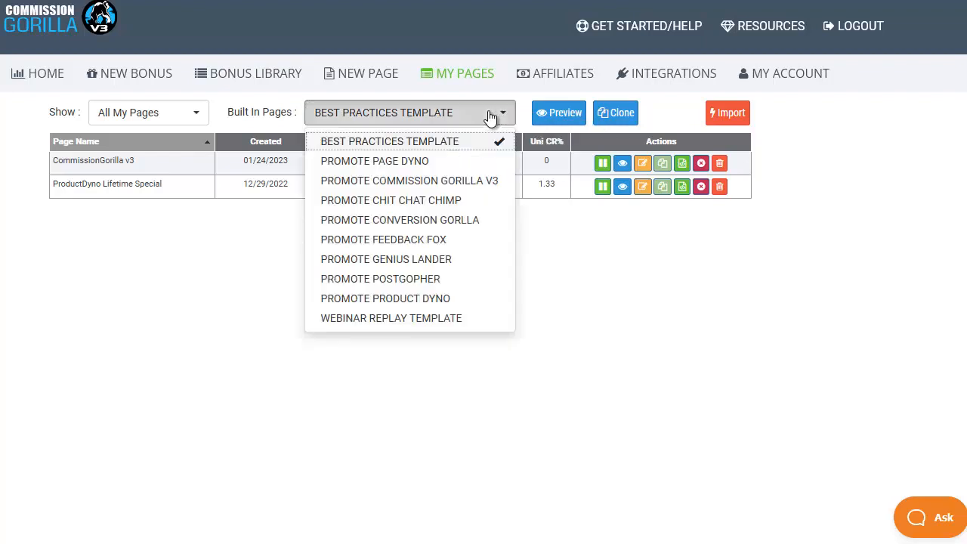
mouse_move(472, 130)
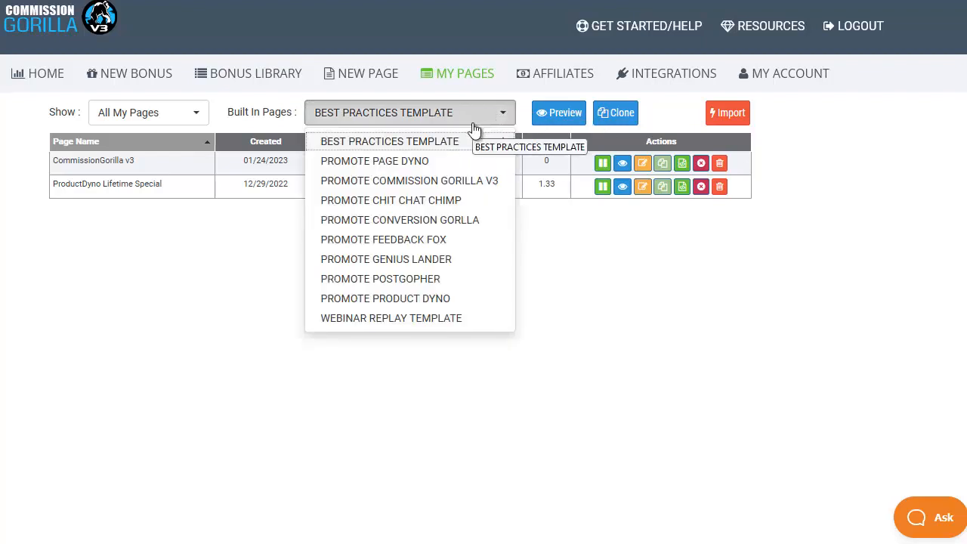
mouse_move(472, 132)
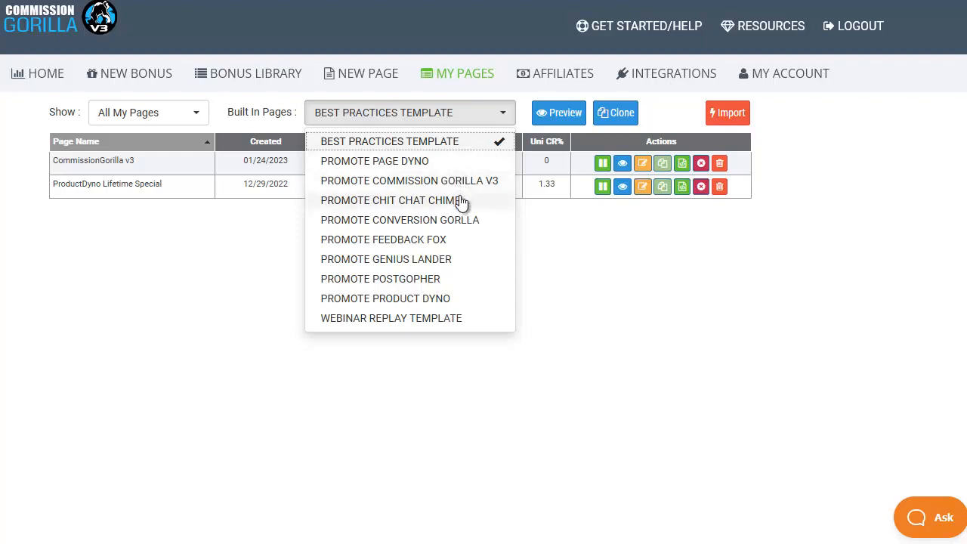
mouse_move(452, 245)
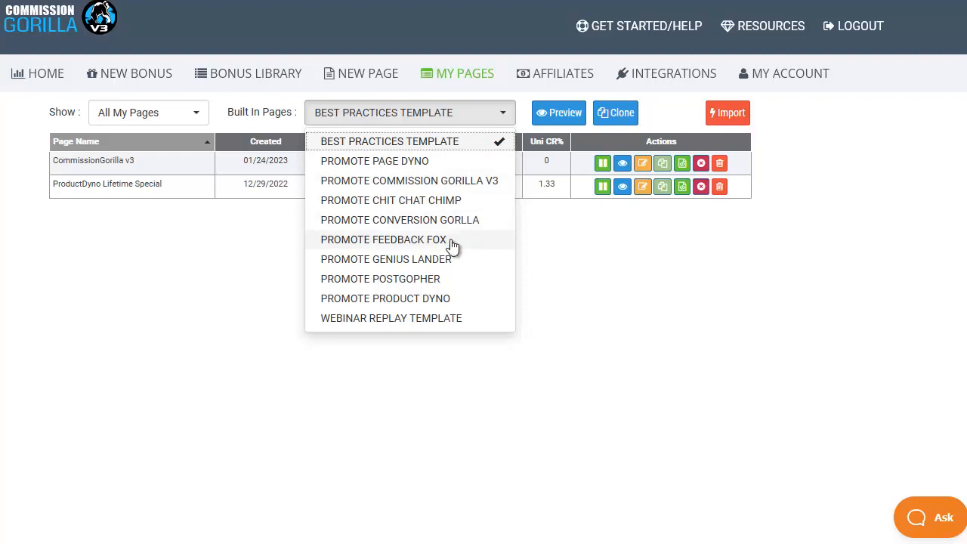
mouse_move(450, 225)
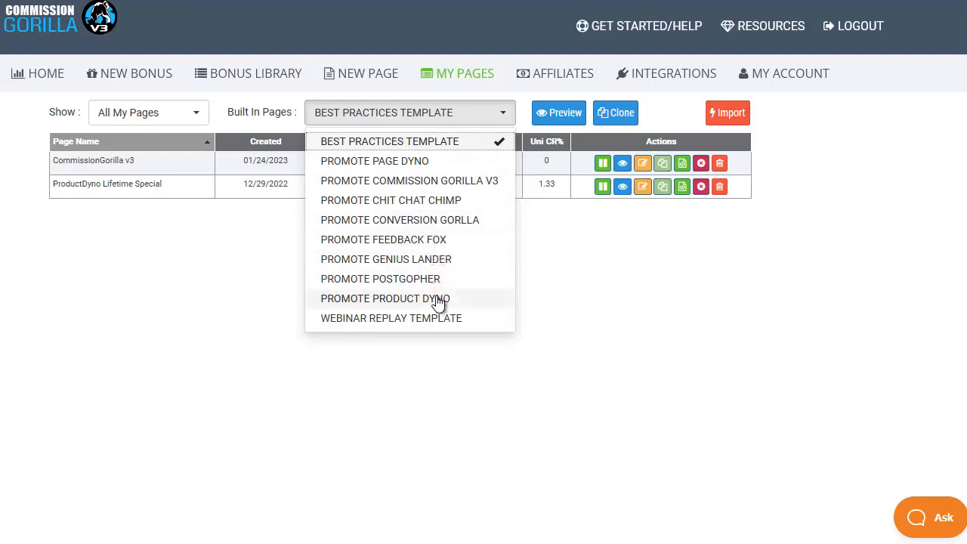
mouse_move(444, 318)
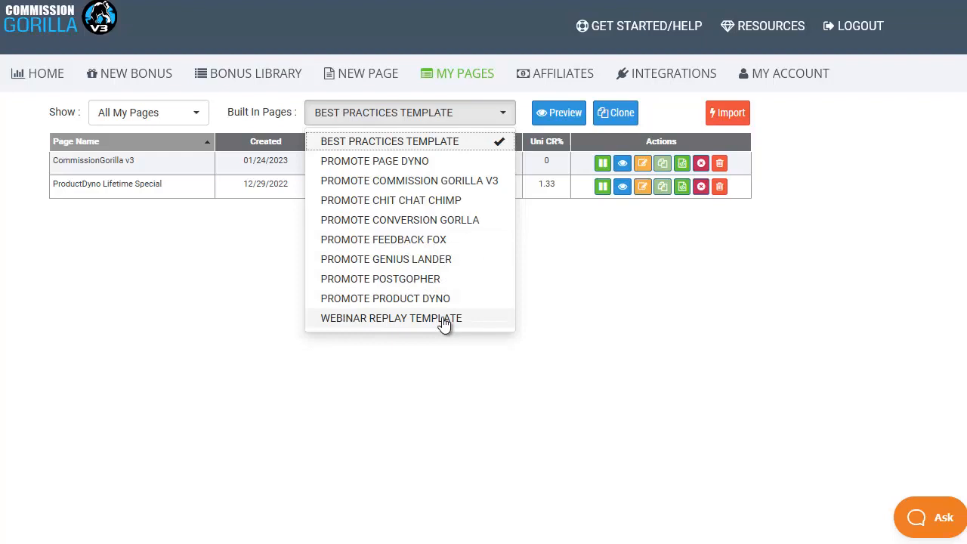
mouse_move(391, 149)
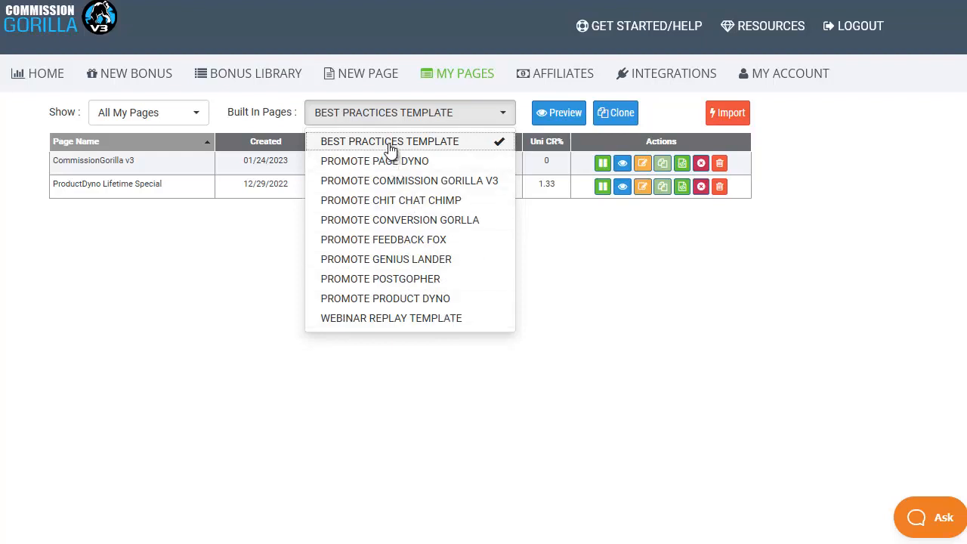
mouse_move(558, 112)
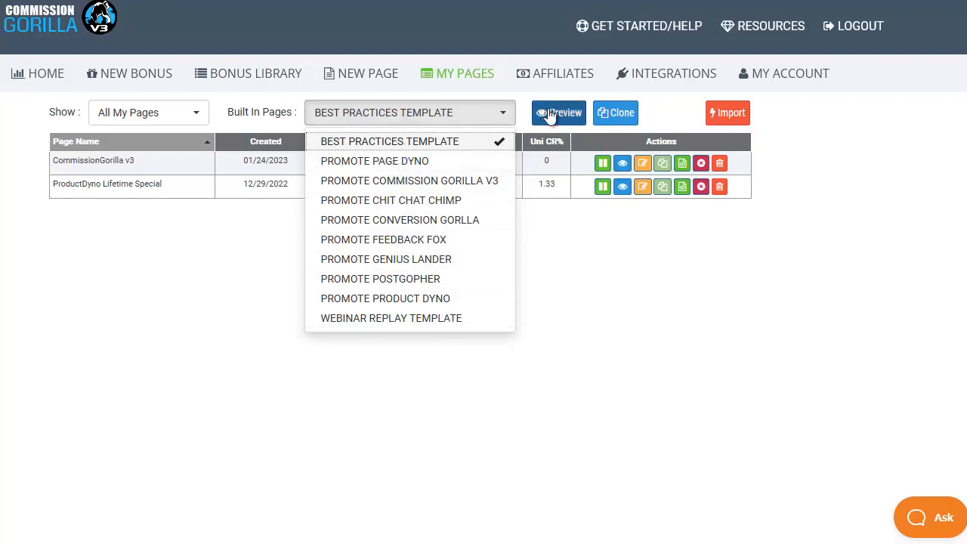
- Scroll through the hosted Best Practices bonus offer page preview in Firefox
click(559, 113)
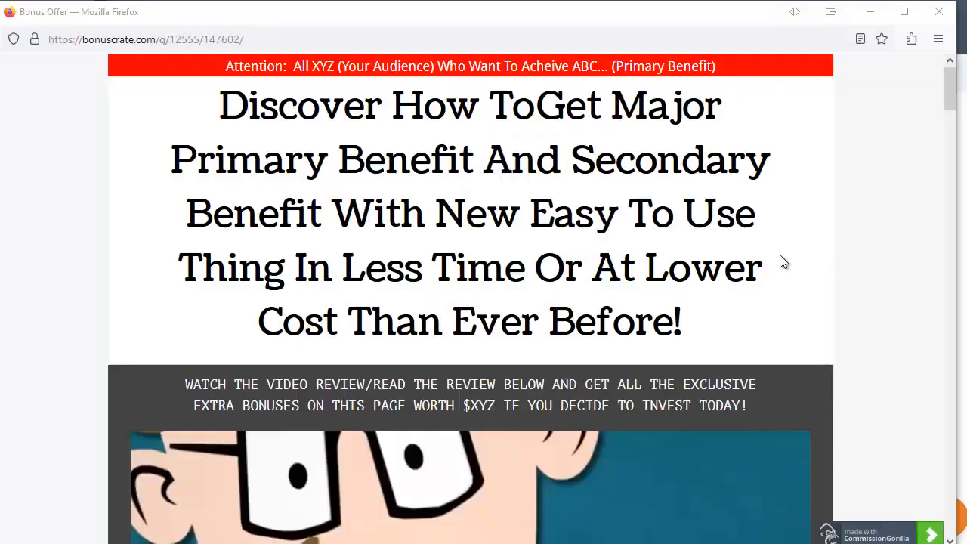
scroll(down, 3)
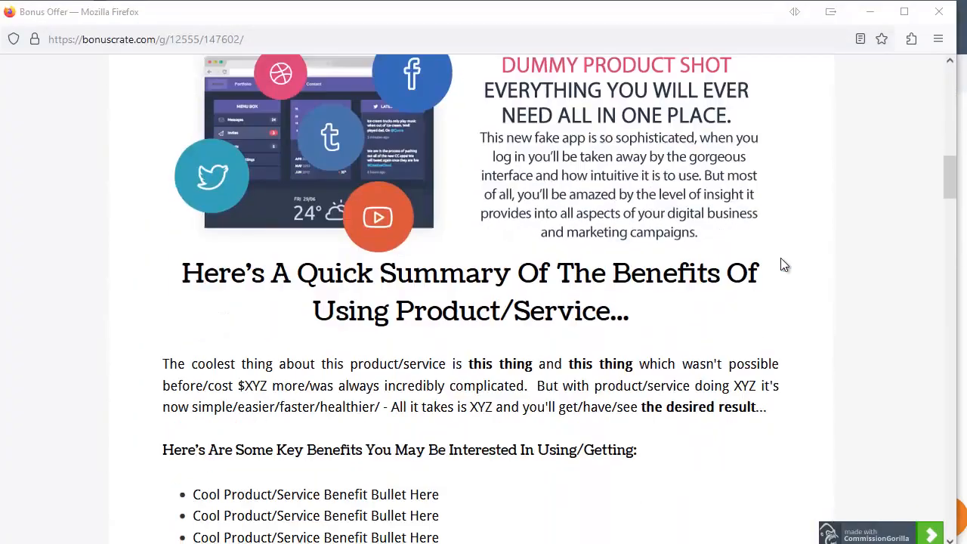
scroll(down, 3)
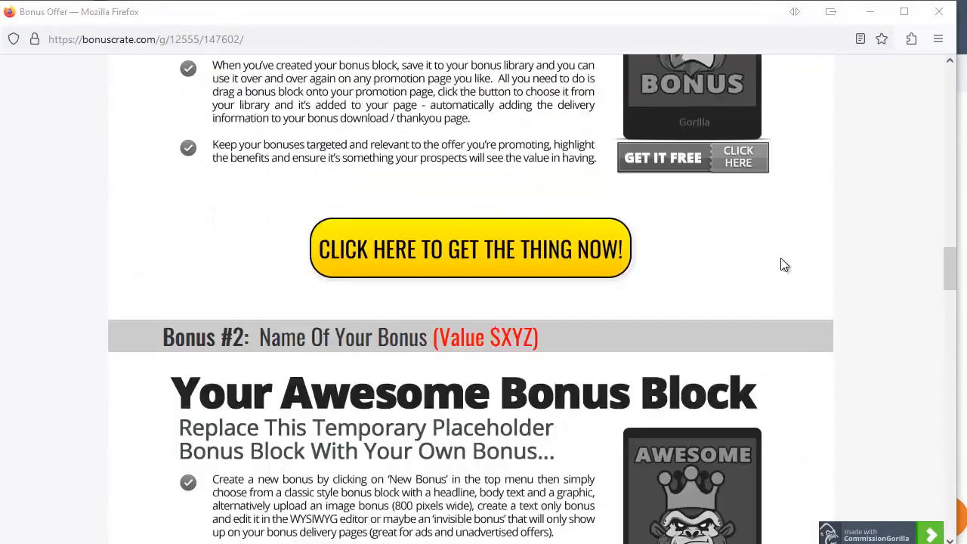
scroll(down, 3)
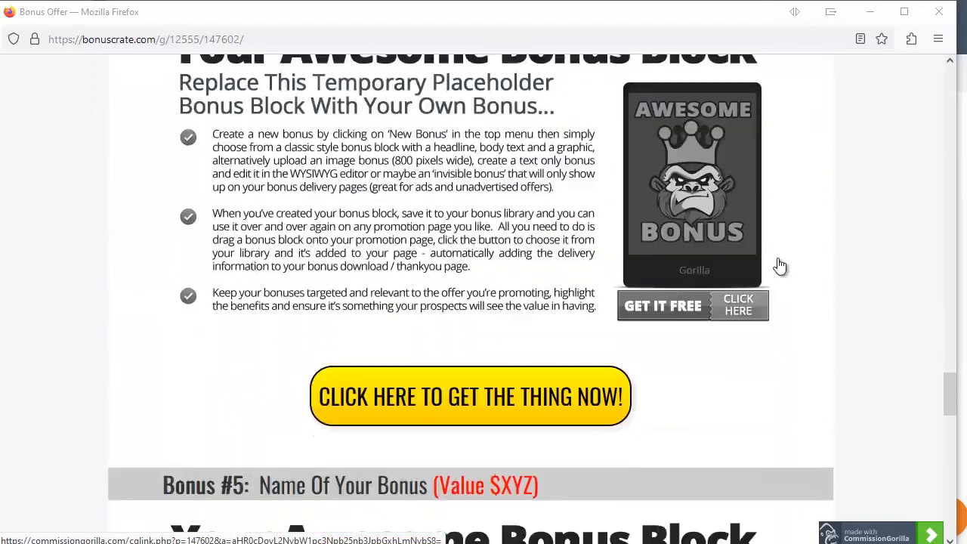
scroll(down, 3)
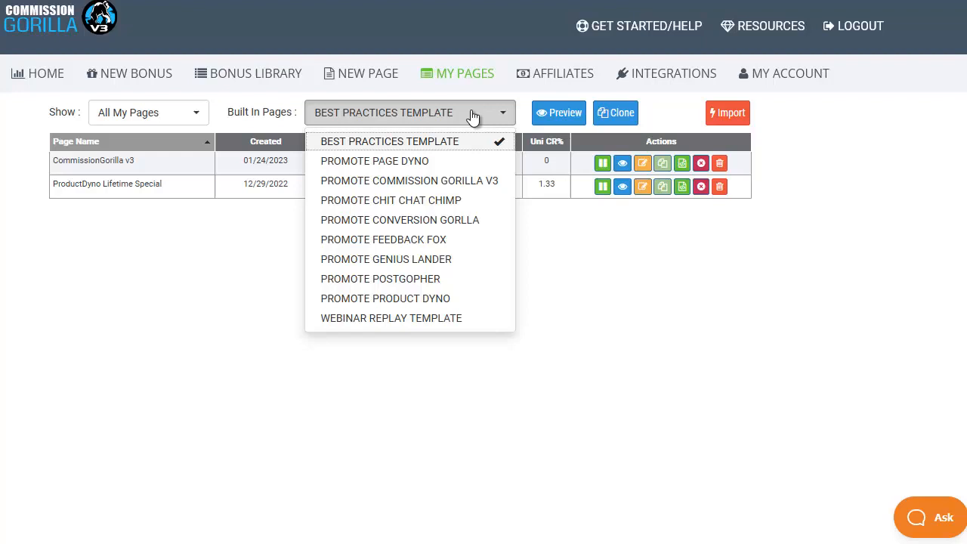
- Clone the PROMOTE COMMISSION GORILLA V3 built-in page and dismiss the attention notice
click(408, 181)
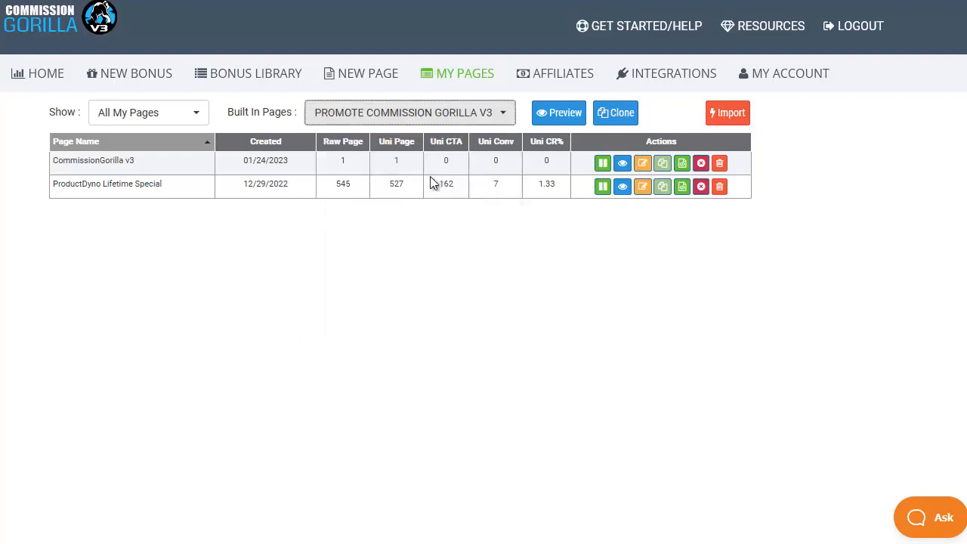
mouse_move(614, 113)
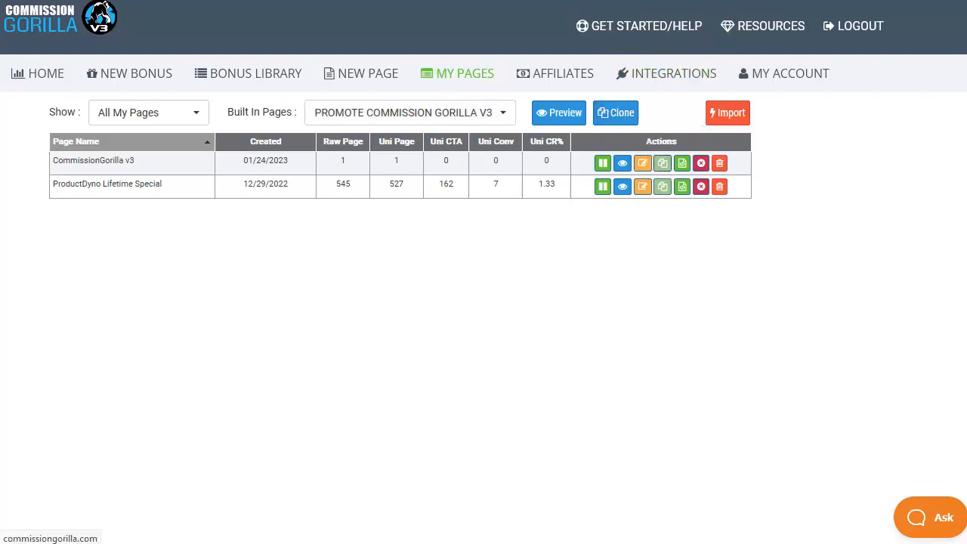
click(616, 113)
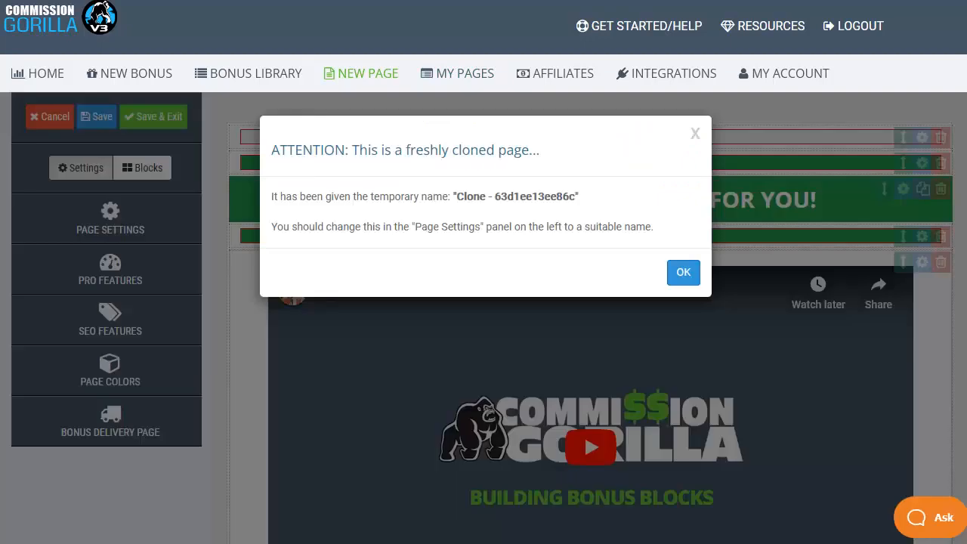
mouse_move(744, 175)
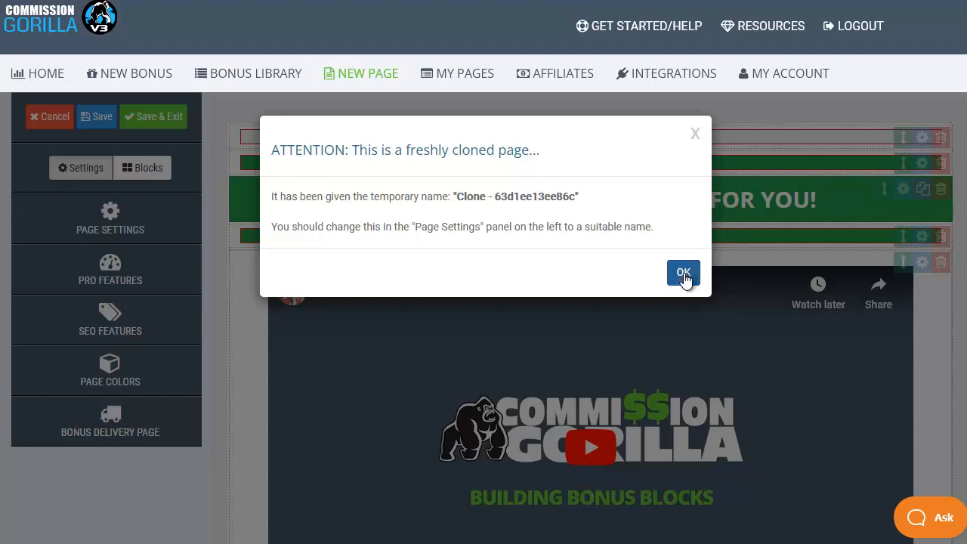
click(682, 272)
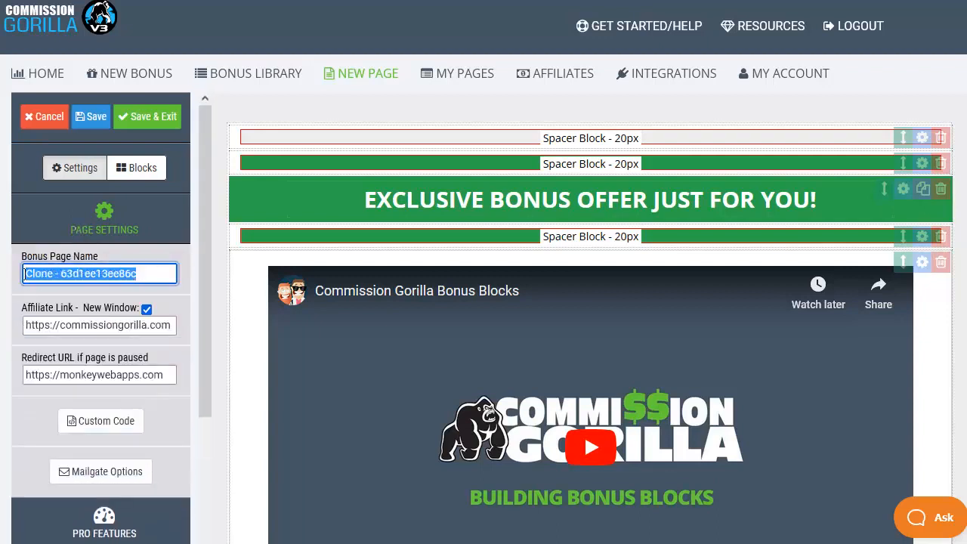
- Name the cloned page 'CommissionGorilla NEW' and select the Affiliate Link field for review
text(CommissionGorilla NEW)
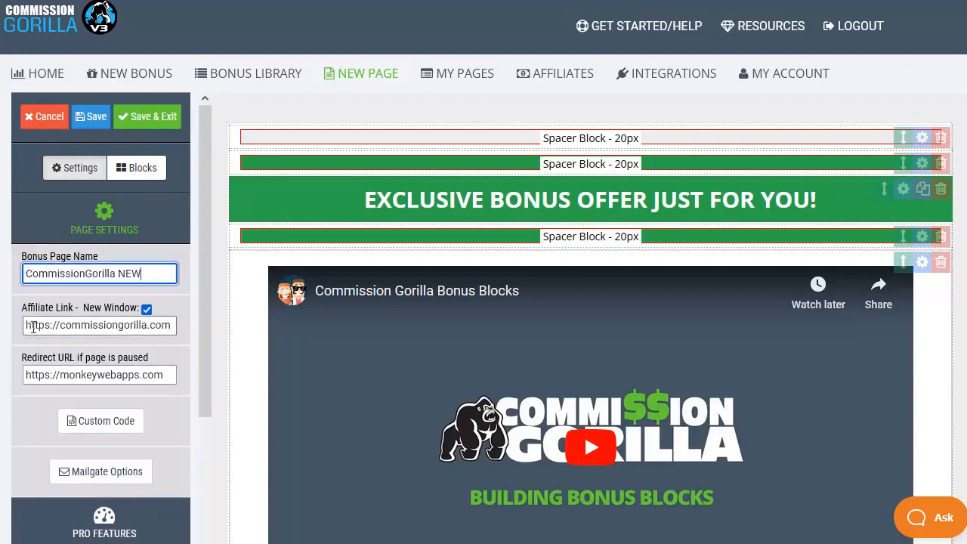
click(99, 325)
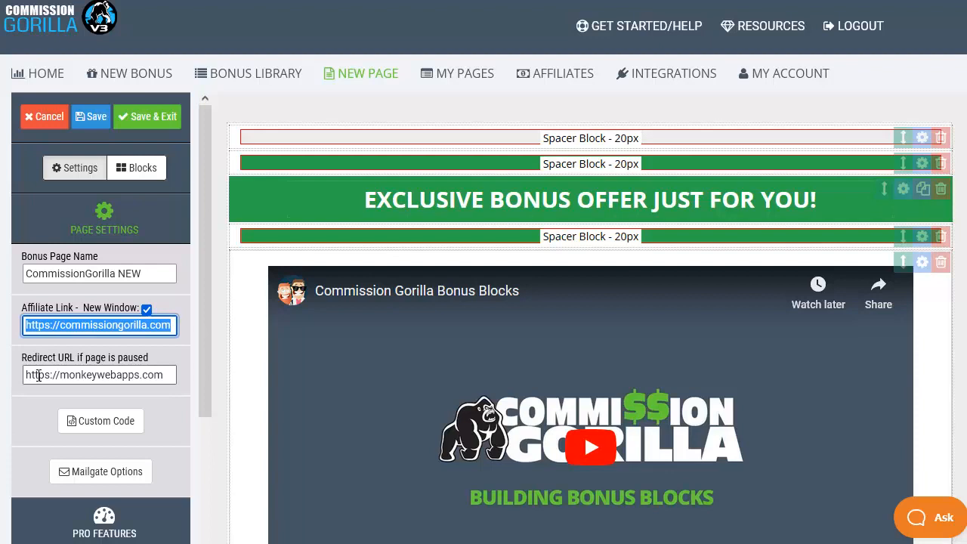
mouse_move(172, 418)
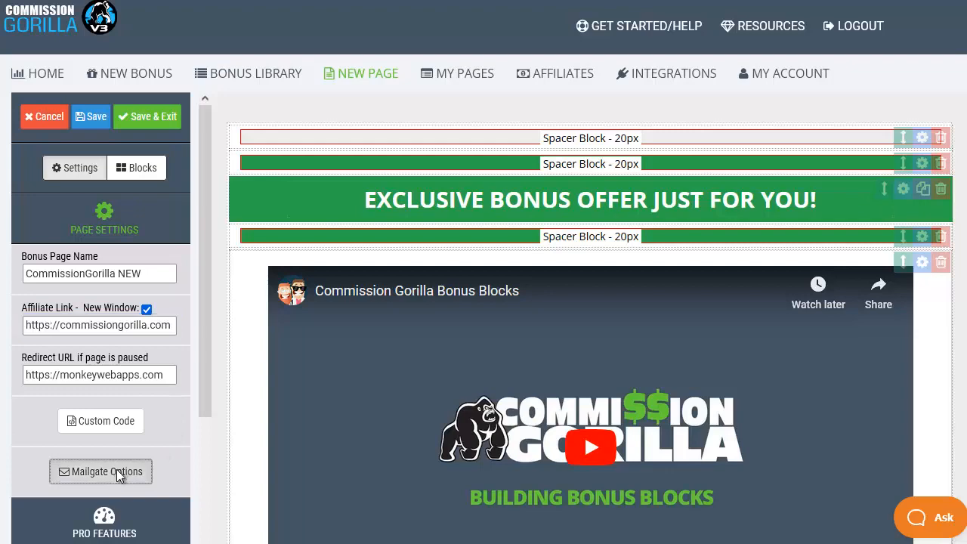
click(101, 471)
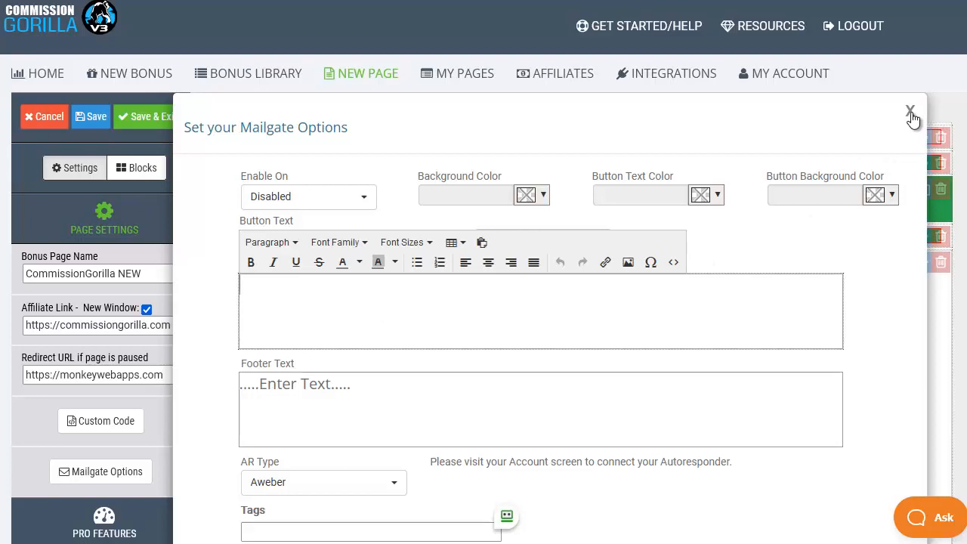
click(910, 110)
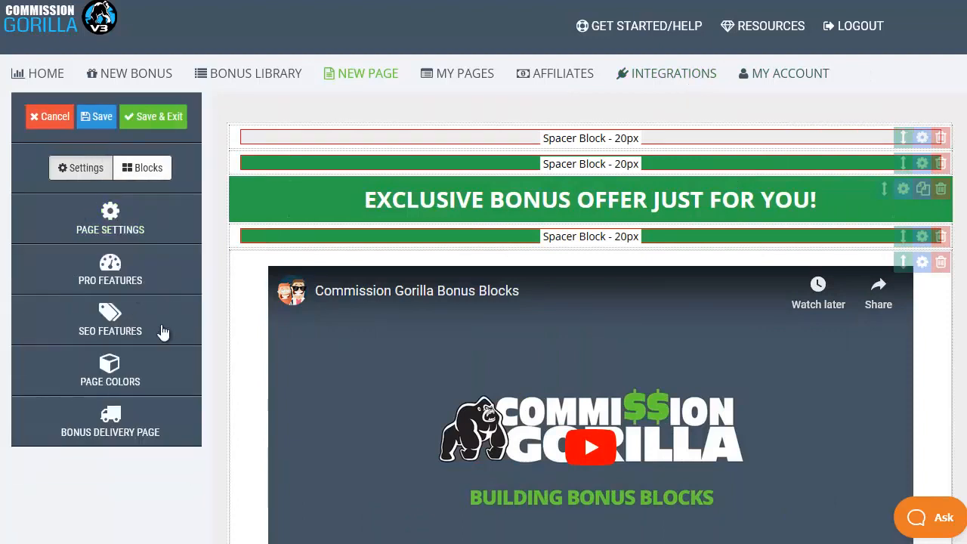
- Expand SEO Features and Page Colors, then scroll down to Bonus Delivery Page settings
click(109, 317)
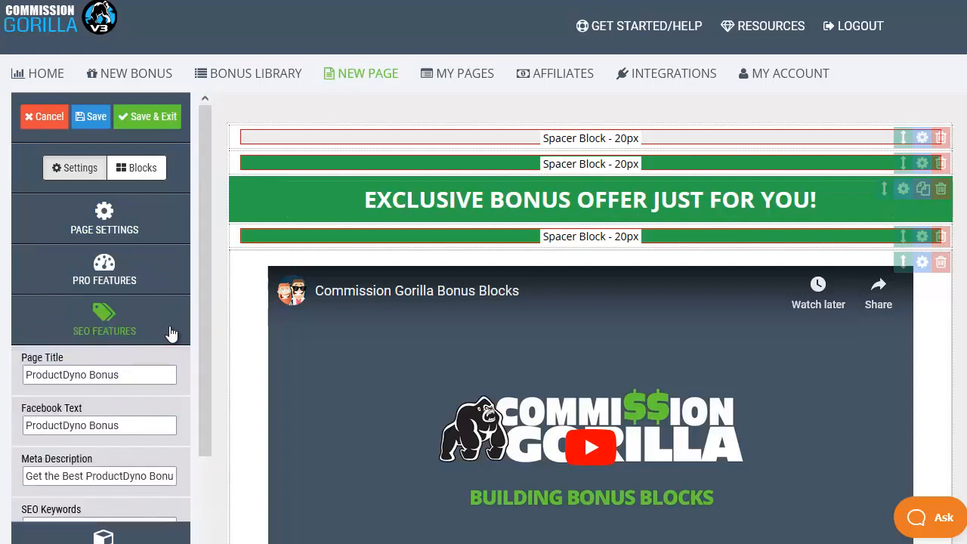
scroll(down, 3)
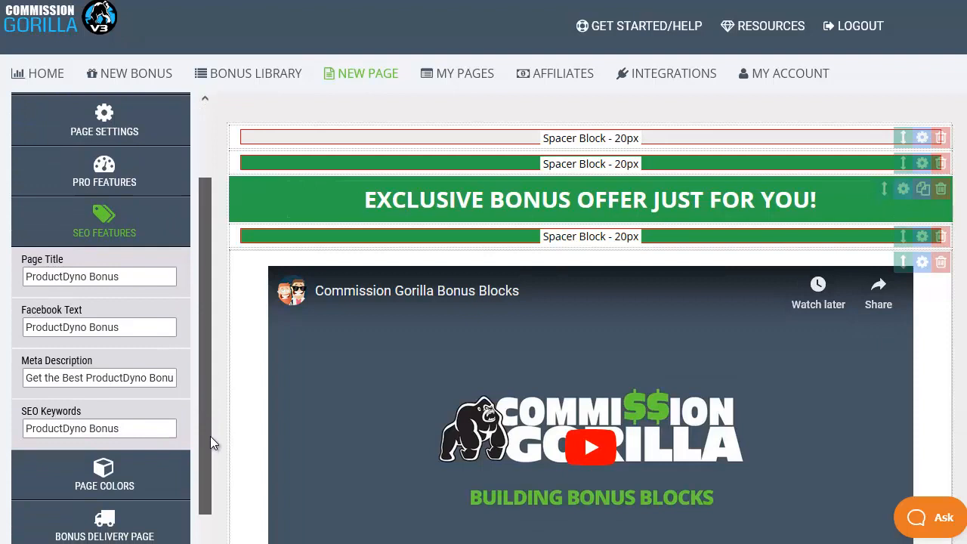
scroll(down, 3)
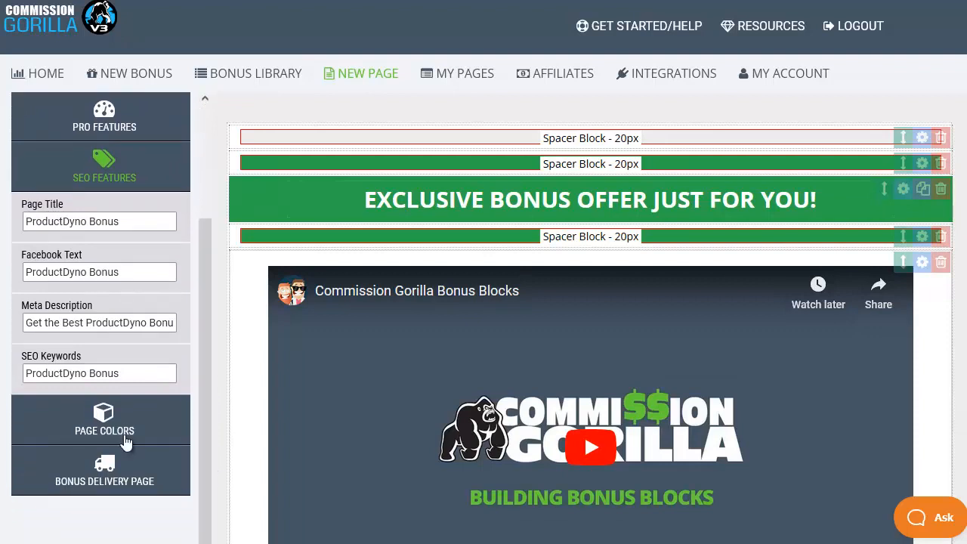
click(104, 420)
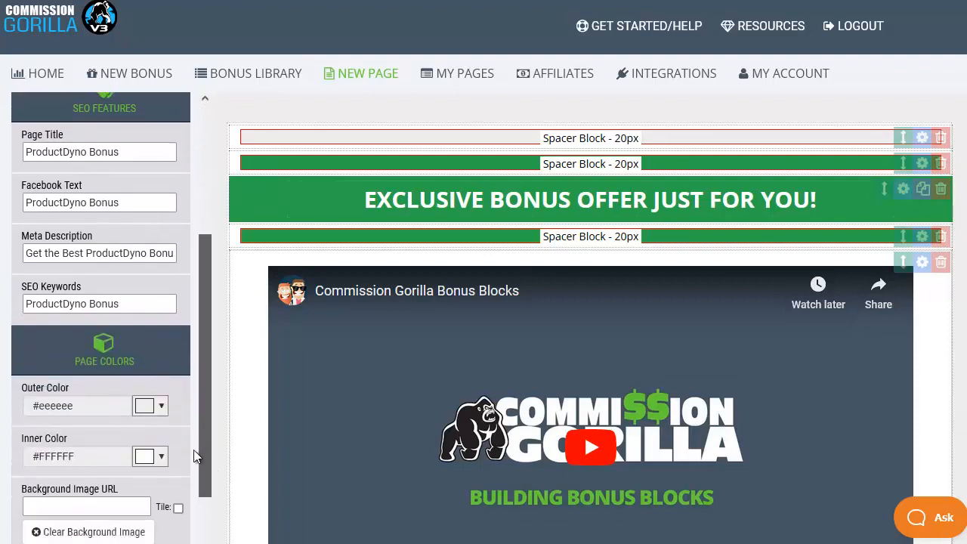
scroll(down, 3)
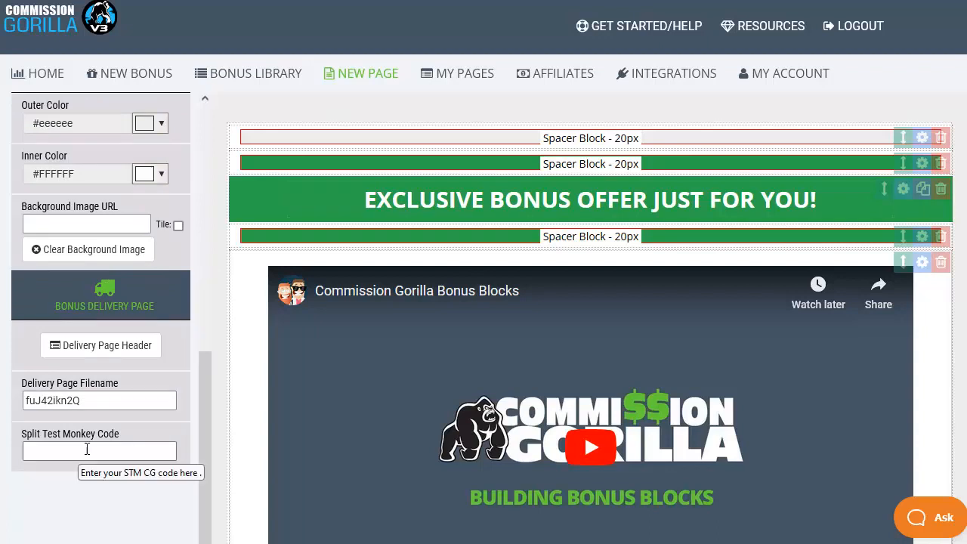
mouse_move(204, 410)
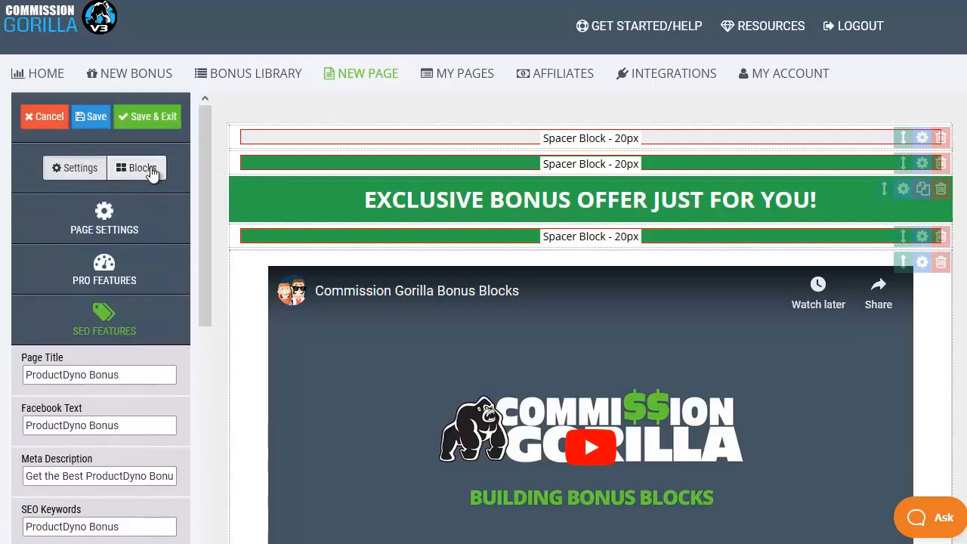
- Show the Blocks tab, select the EXCLUSIVE BONUS OFFER headline, and scroll the page canvas
click(137, 167)
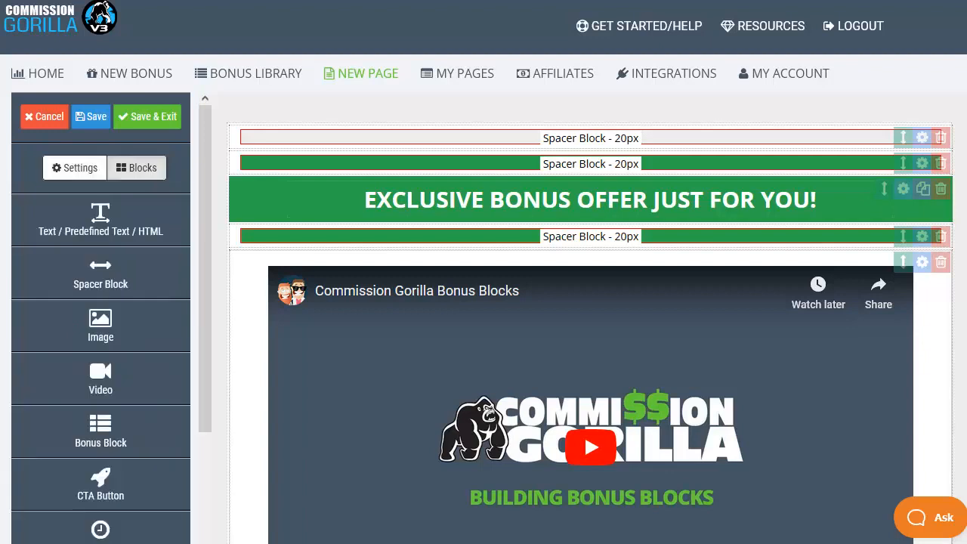
mouse_move(101, 219)
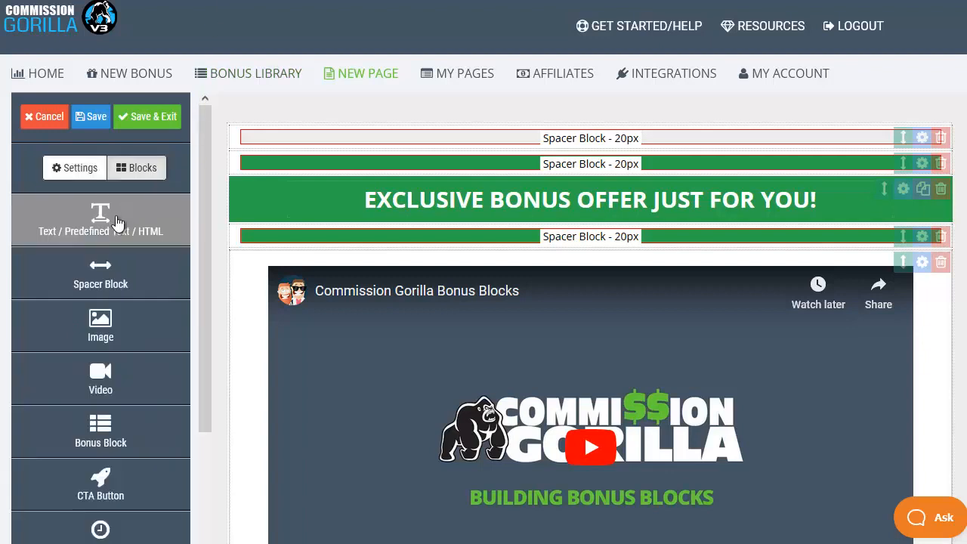
click(589, 199)
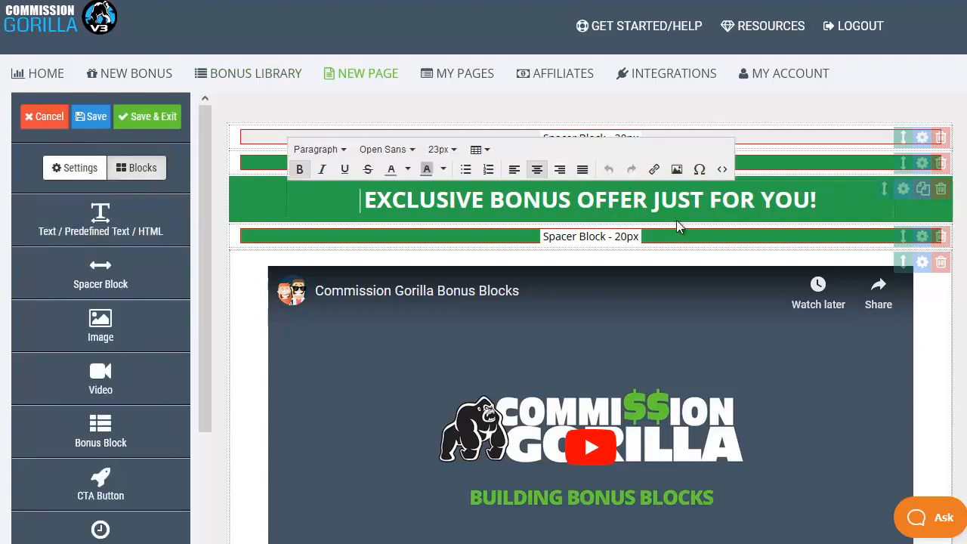
scroll(down, 3)
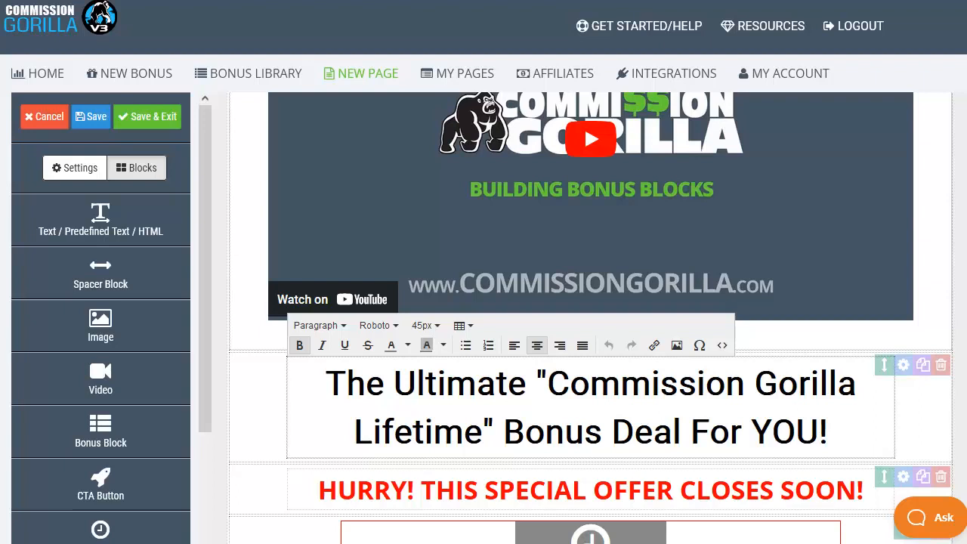
scroll(up, 3)
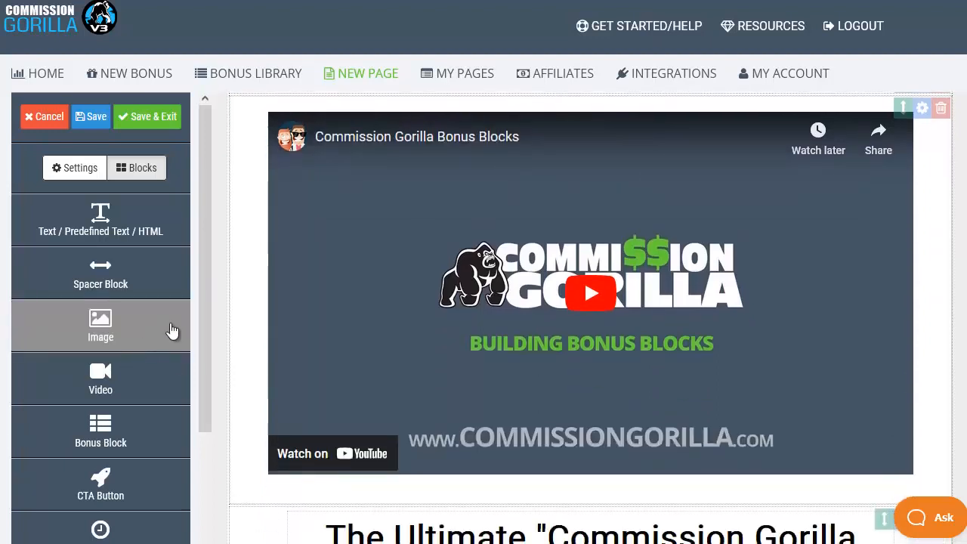
mouse_move(101, 379)
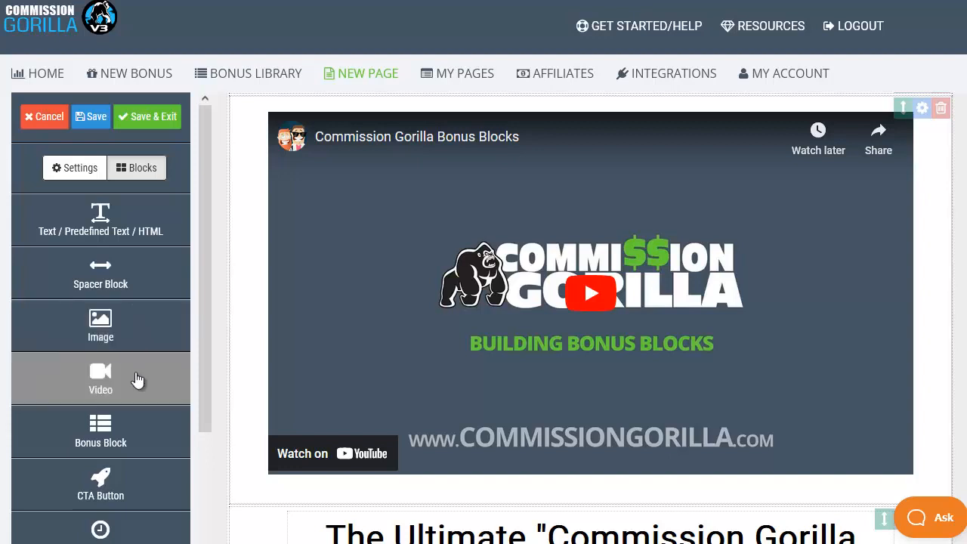
mouse_move(249, 404)
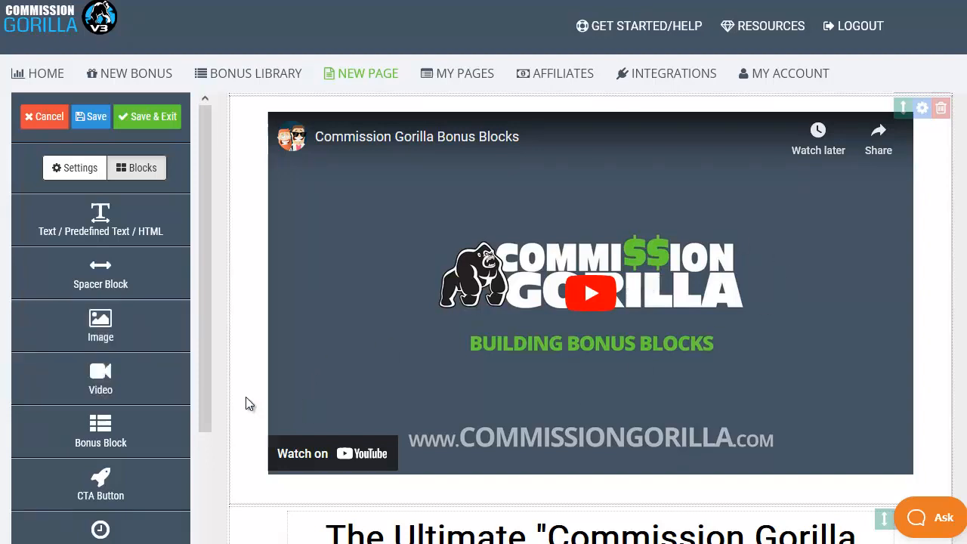
scroll(down, 3)
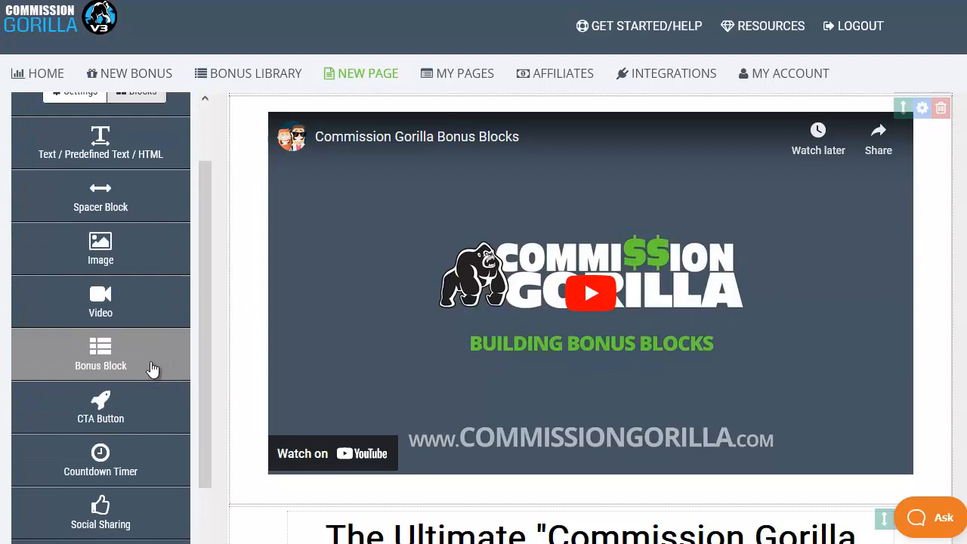
- Select 'DFY MONTHLY 07A - Checkout Lane Cha Chin' from the bonus library for Bonus #1
scroll(down, 3)
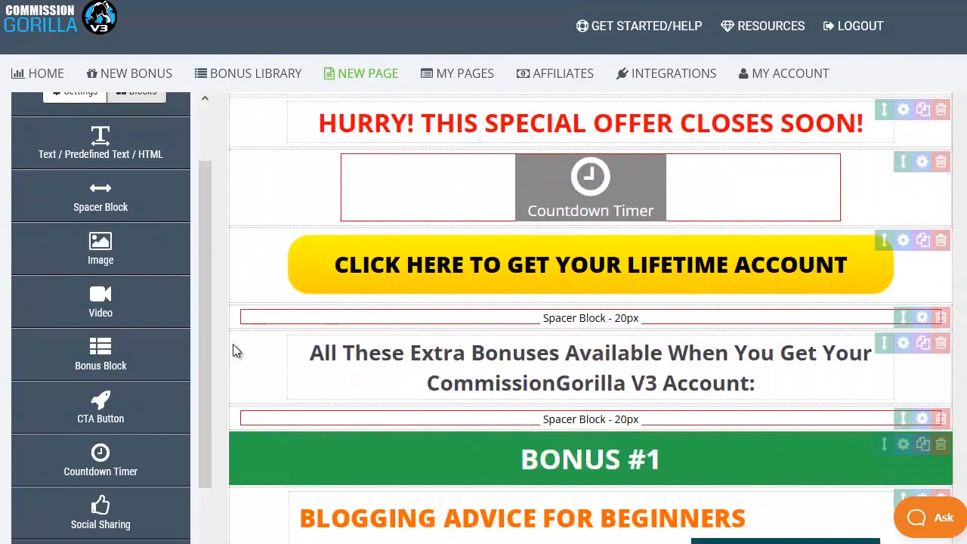
scroll(down, 3)
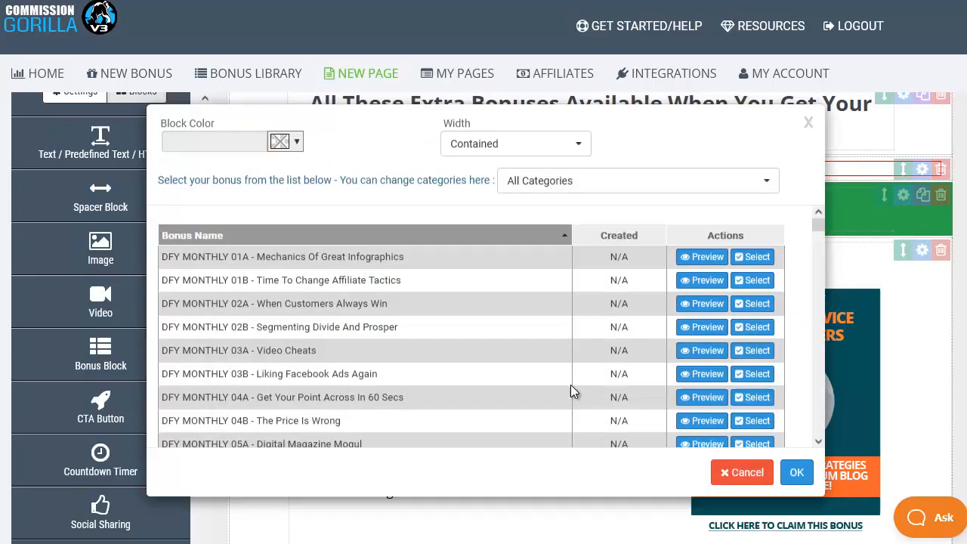
scroll(down, 3)
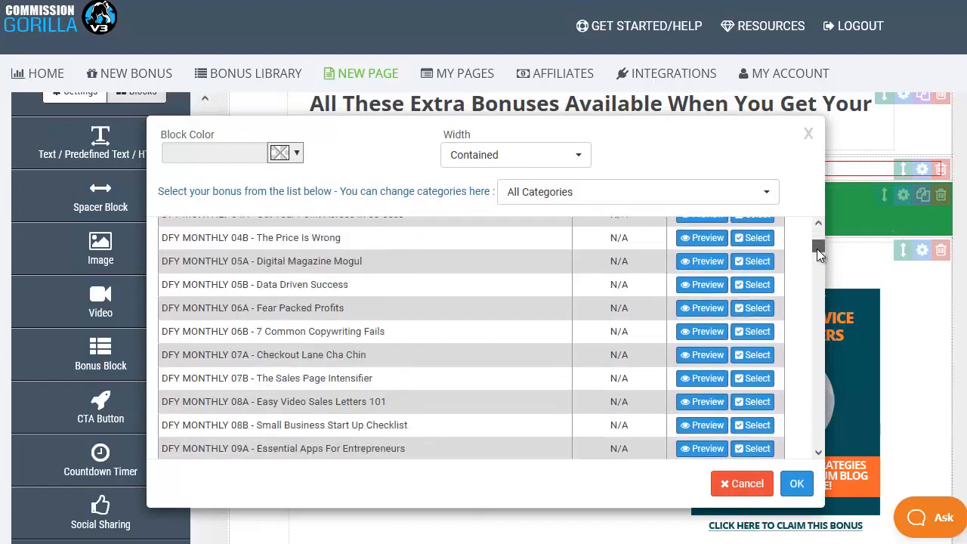
scroll(down, 3)
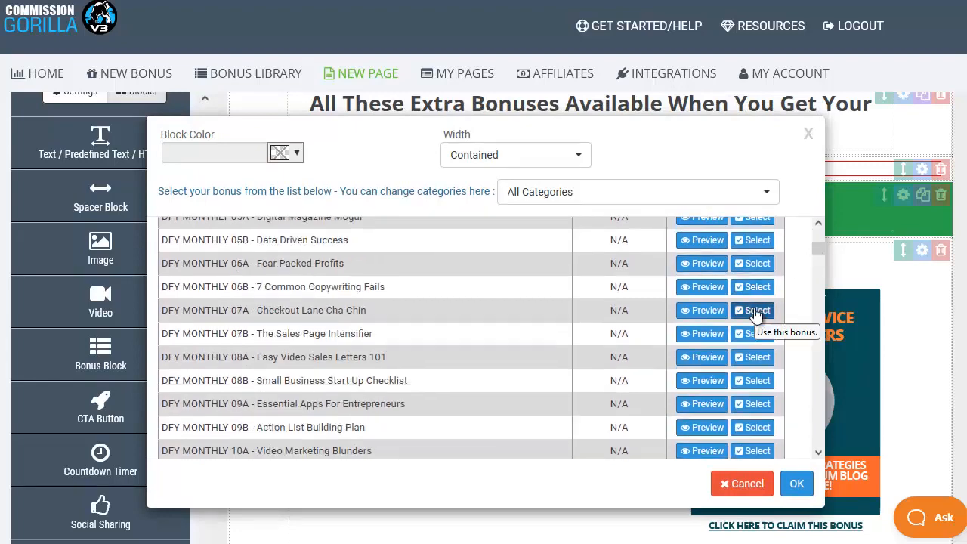
click(751, 310)
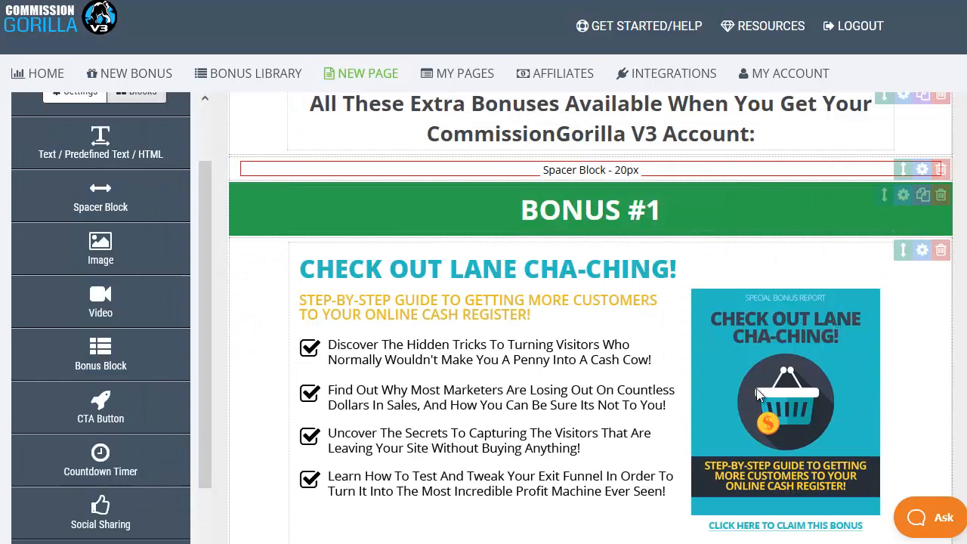
mouse_move(101, 407)
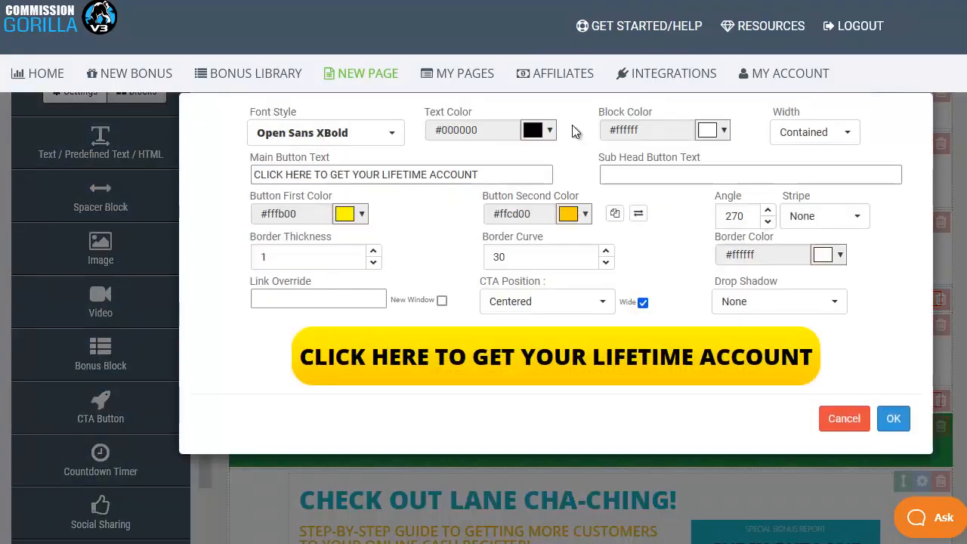
mouse_move(475, 233)
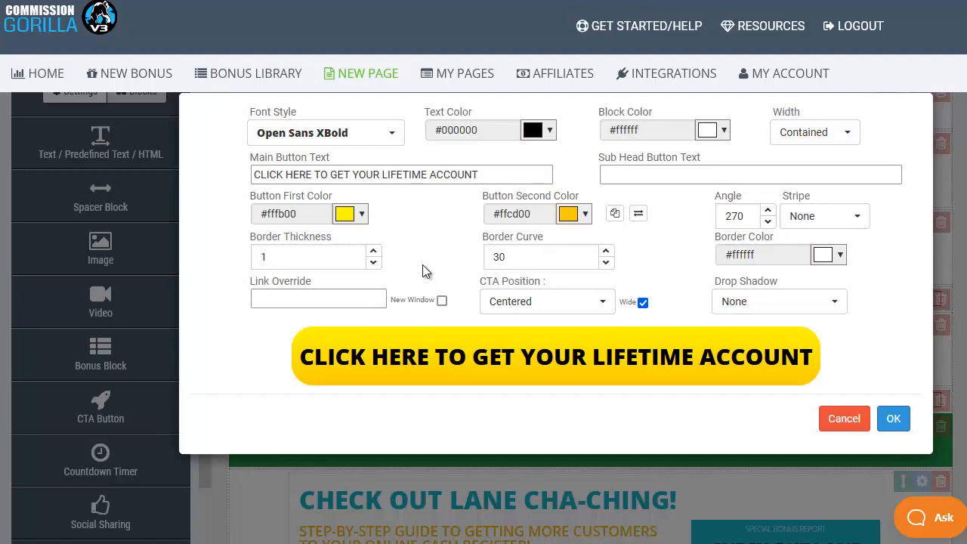
mouse_move(433, 249)
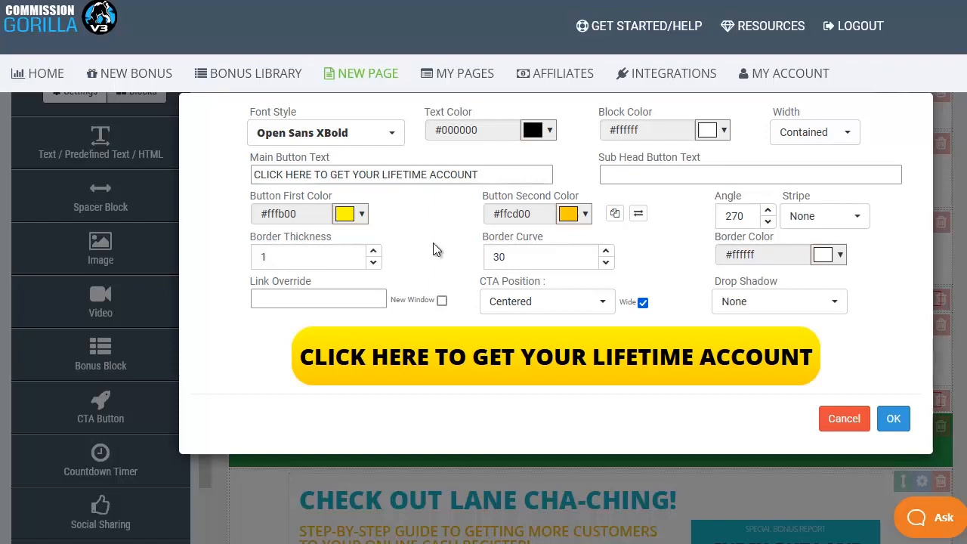
mouse_move(935, 416)
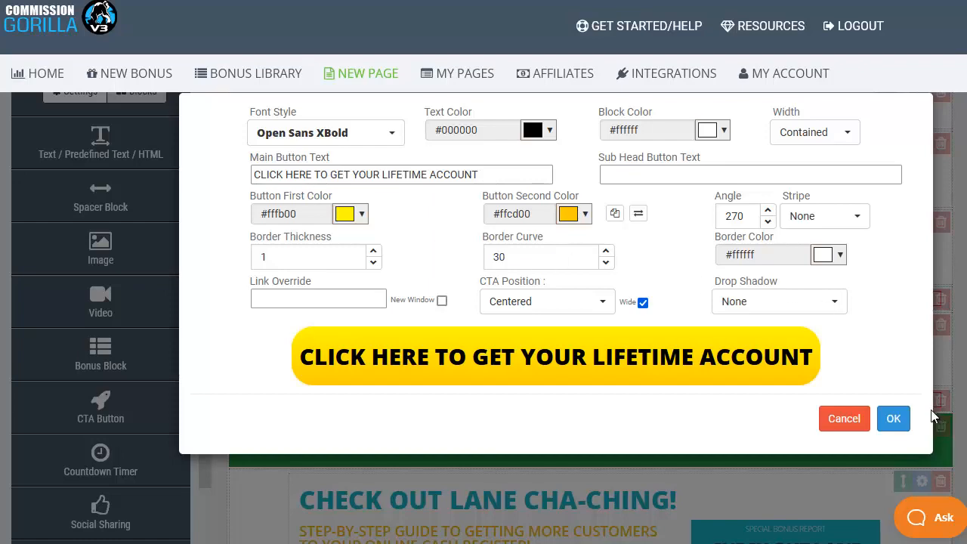
click(893, 418)
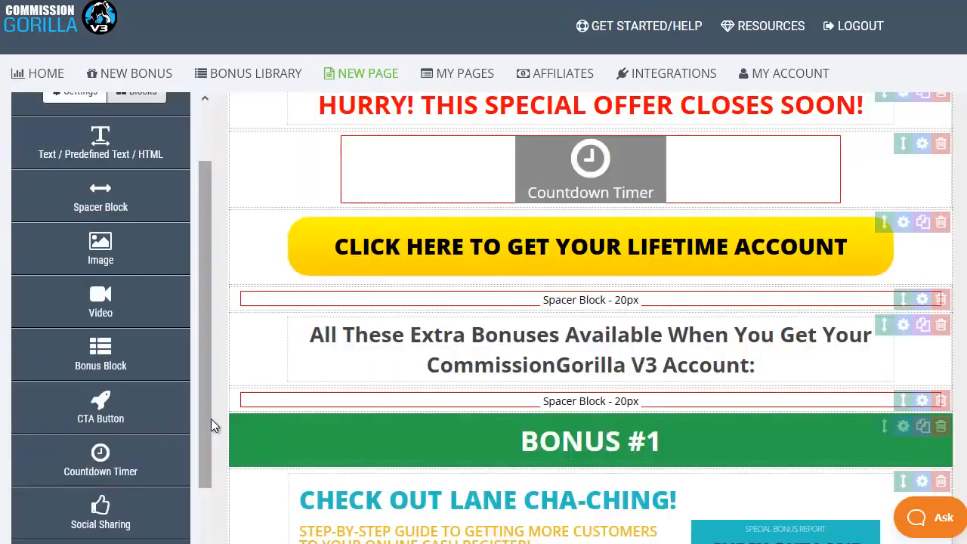
mouse_move(210, 274)
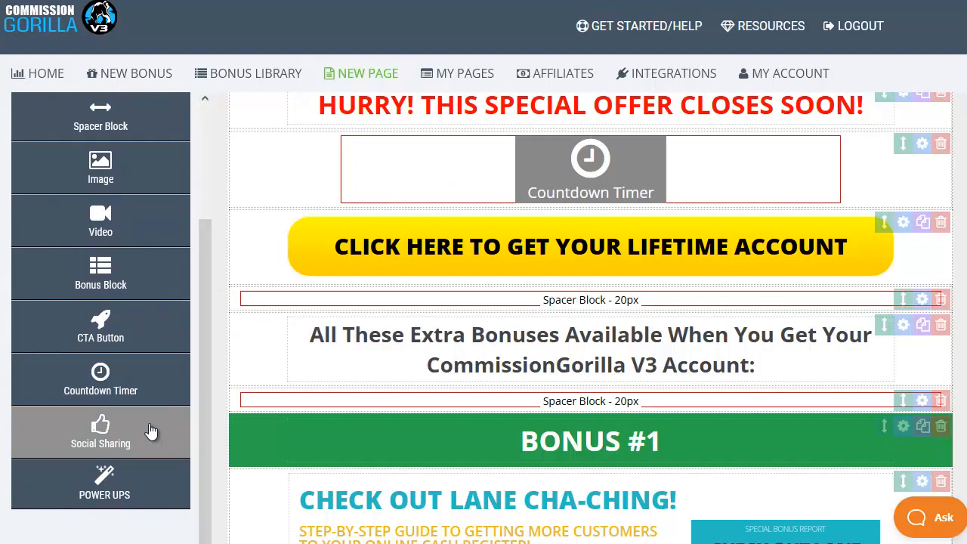
mouse_move(117, 487)
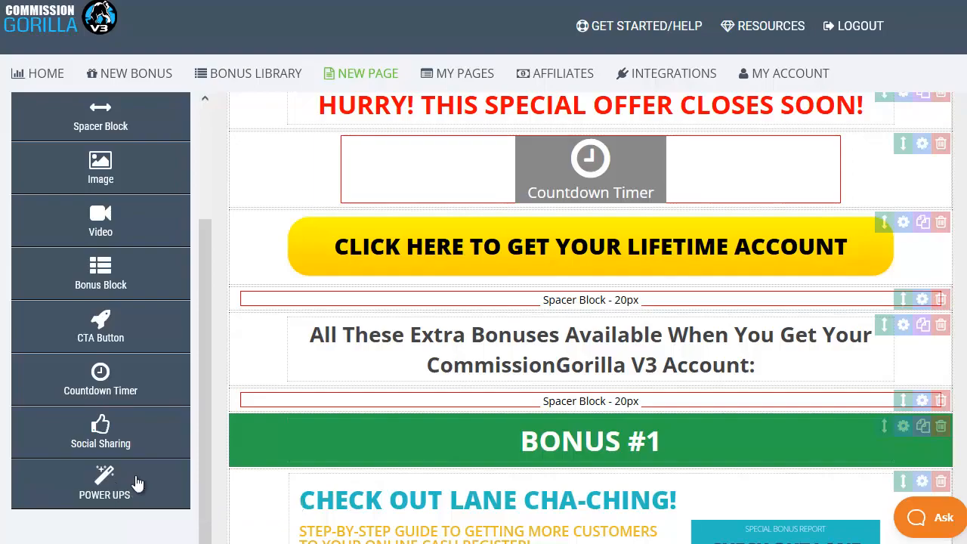
mouse_move(105, 483)
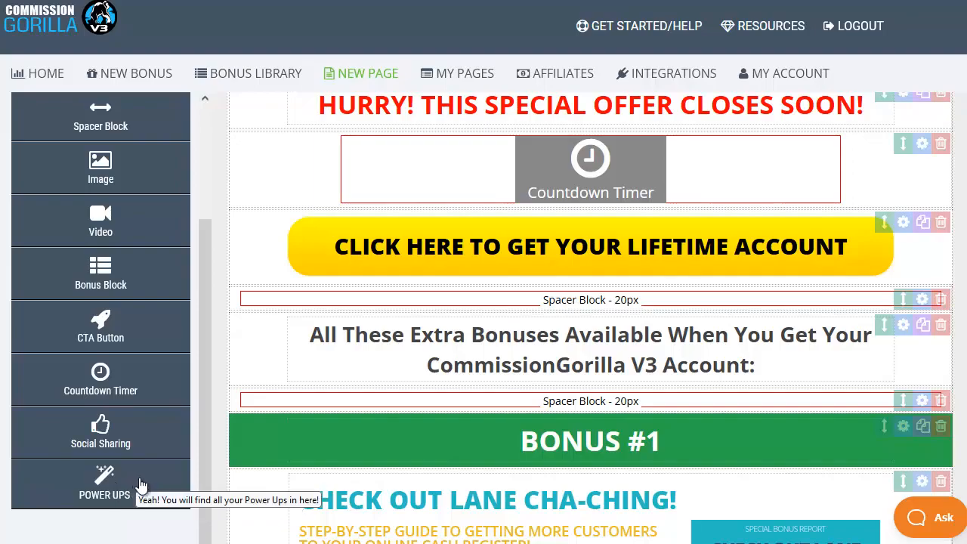
- Fill the new bonus block with a bonus from the MAT1 category
scroll(down, 3)
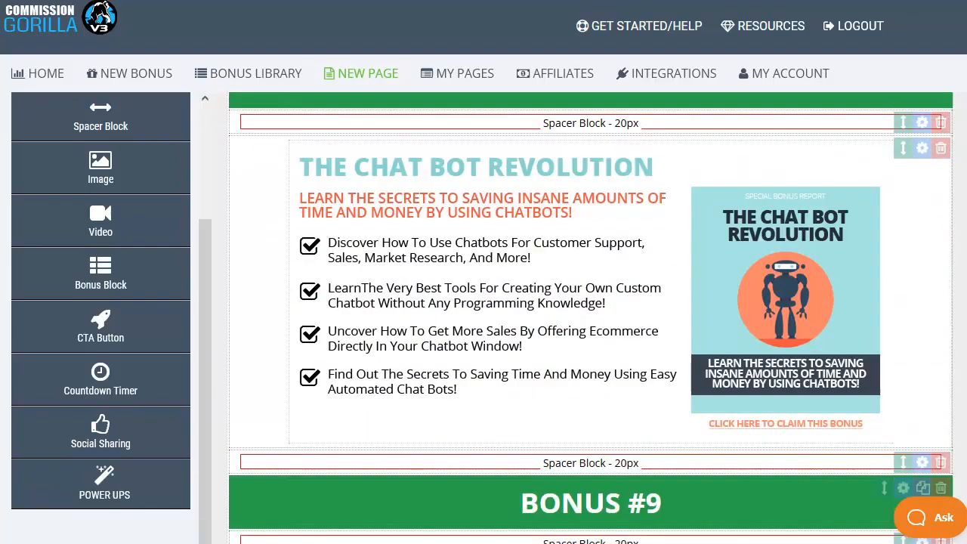
scroll(down, 3)
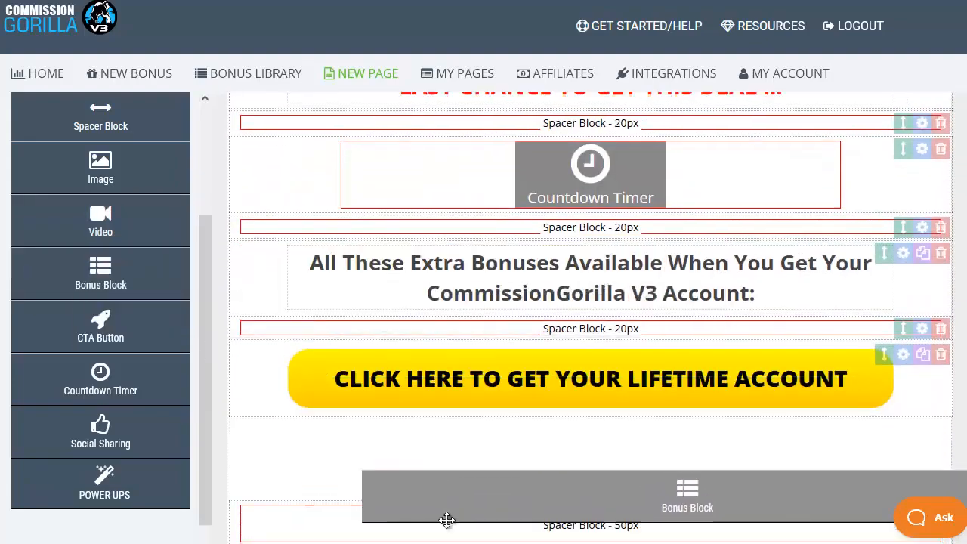
scroll(down, 3)
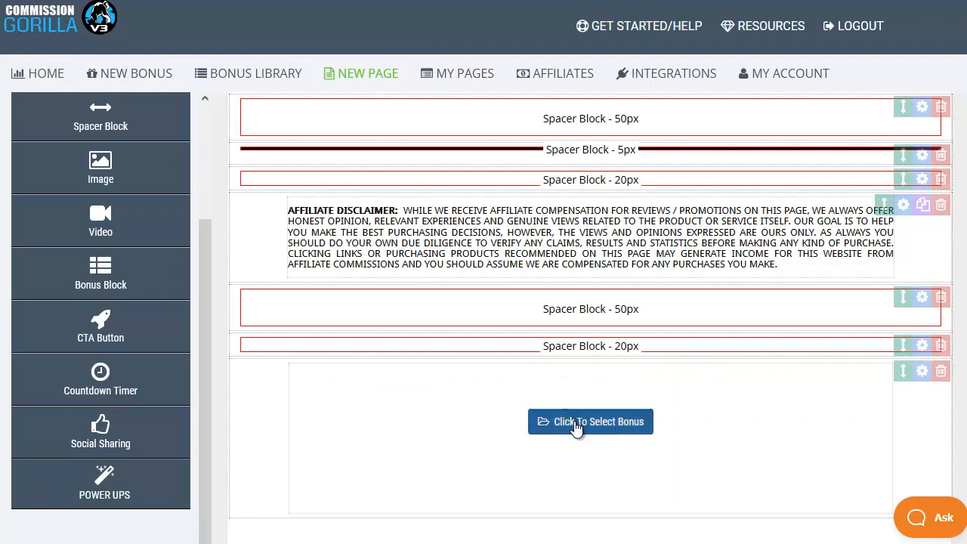
click(590, 421)
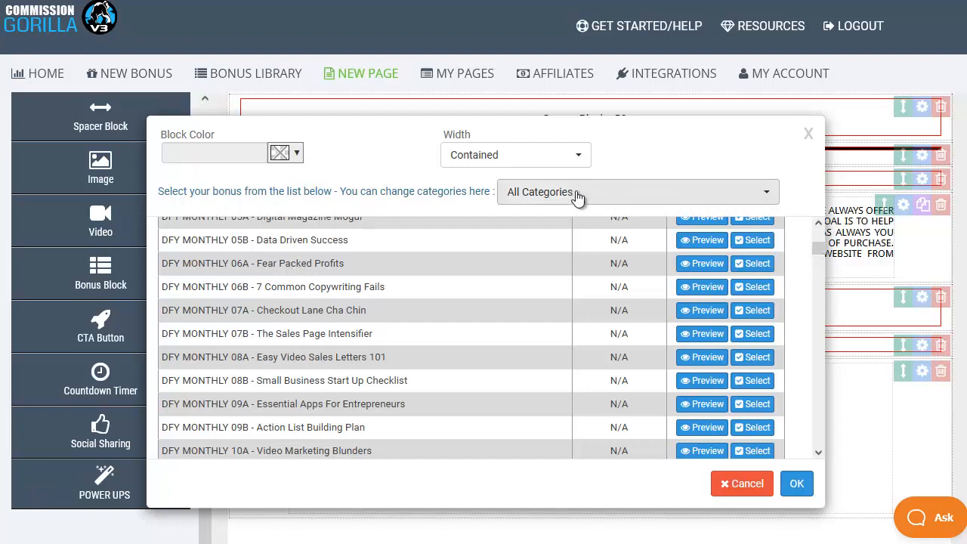
click(637, 191)
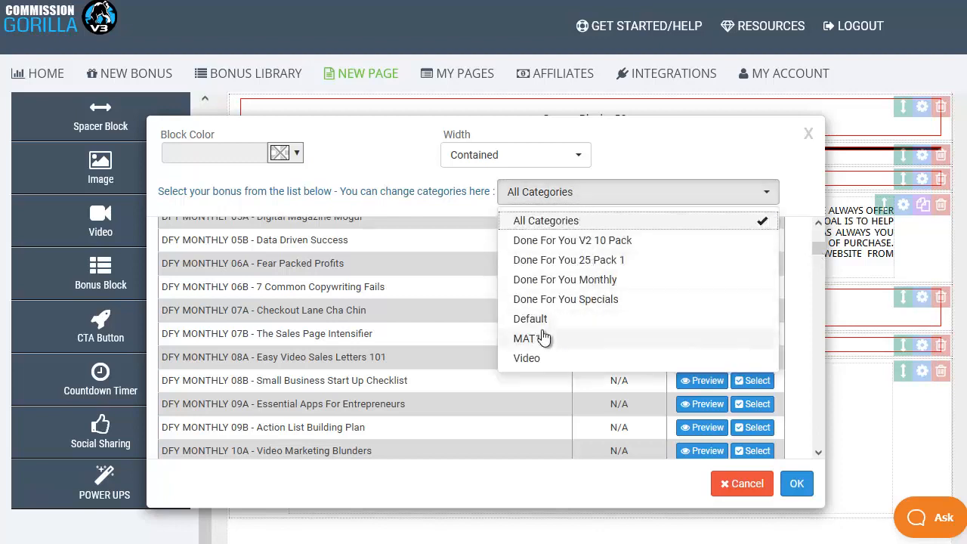
click(527, 337)
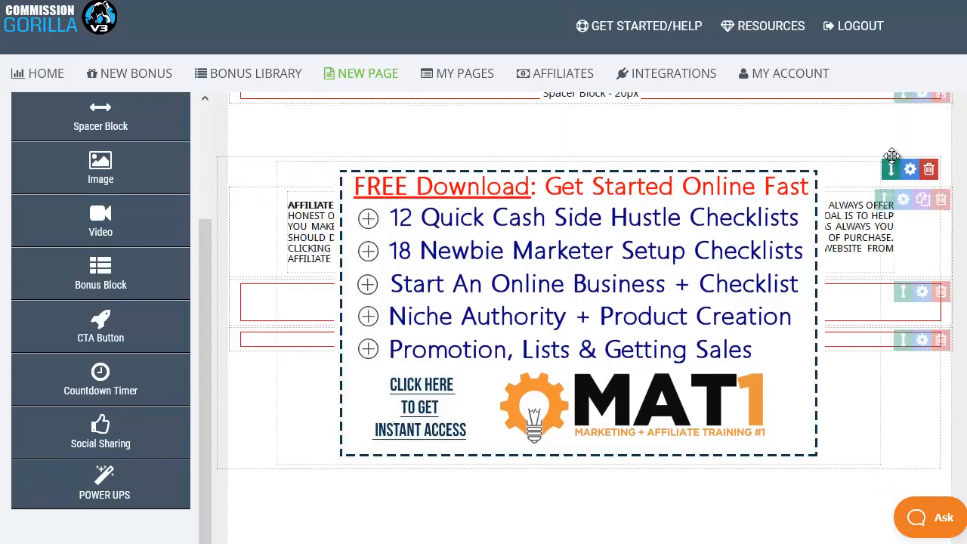
scroll(down, 3)
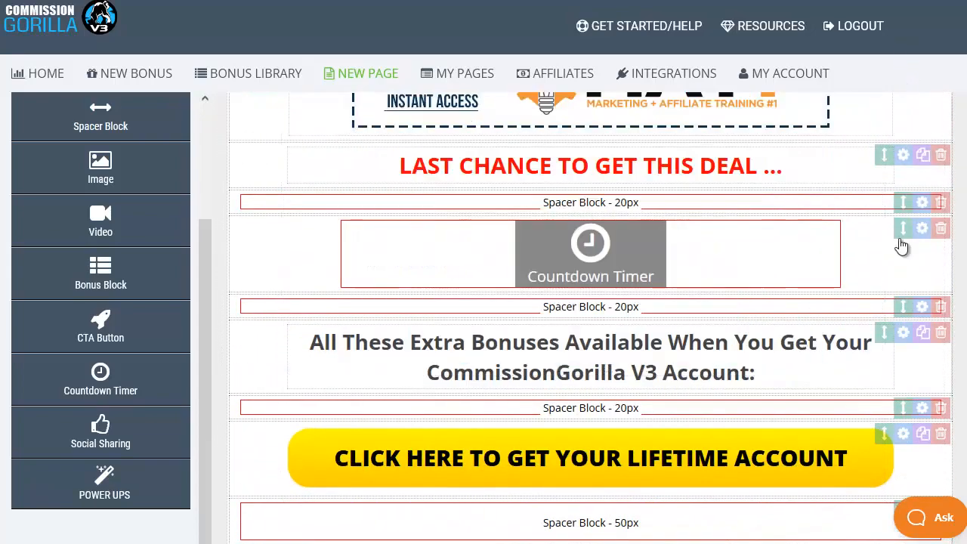
scroll(up, 3)
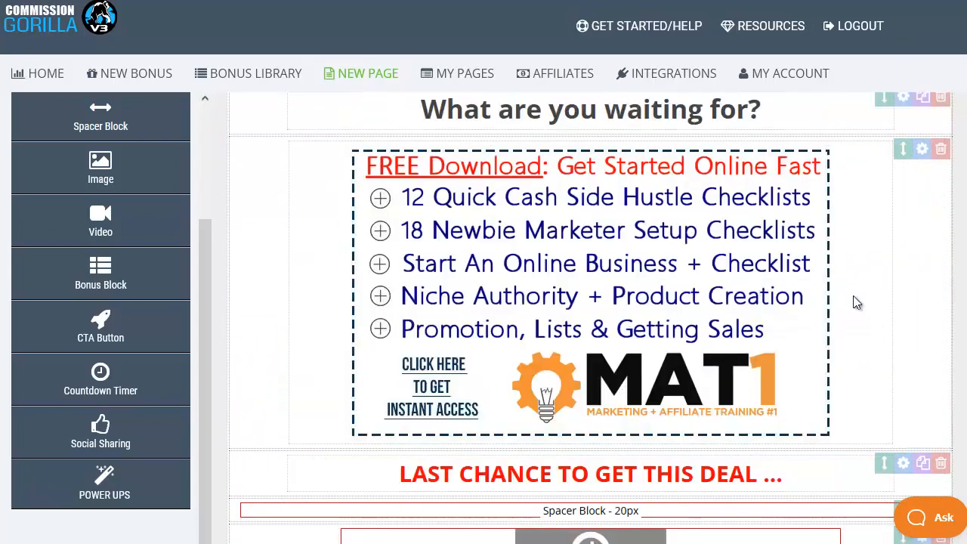
mouse_move(888, 346)
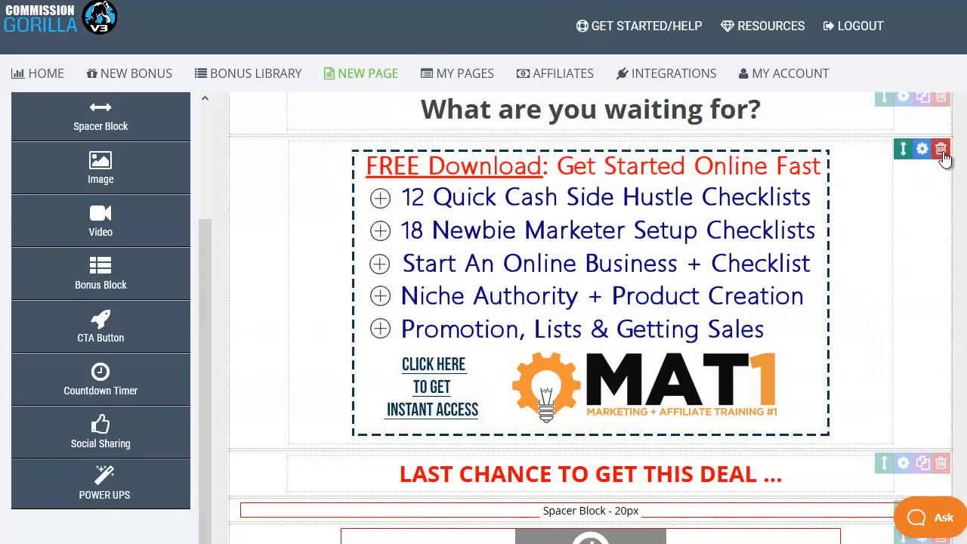
- Trash the MAT1 free-download block and confirm DELETE! in the warning
click(941, 149)
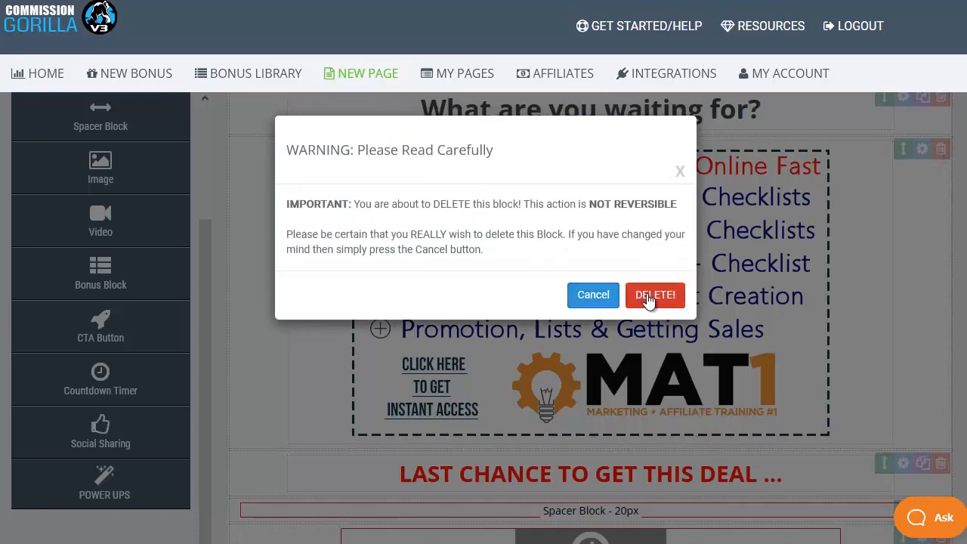
click(654, 294)
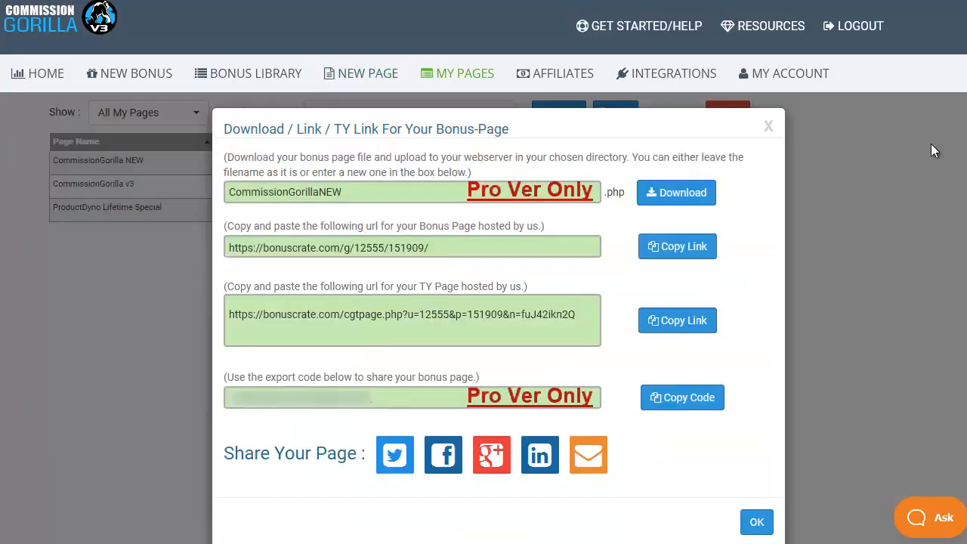
- Select the full thank-you page URL for CommissionGorilla NEW
triple_click(412, 245)
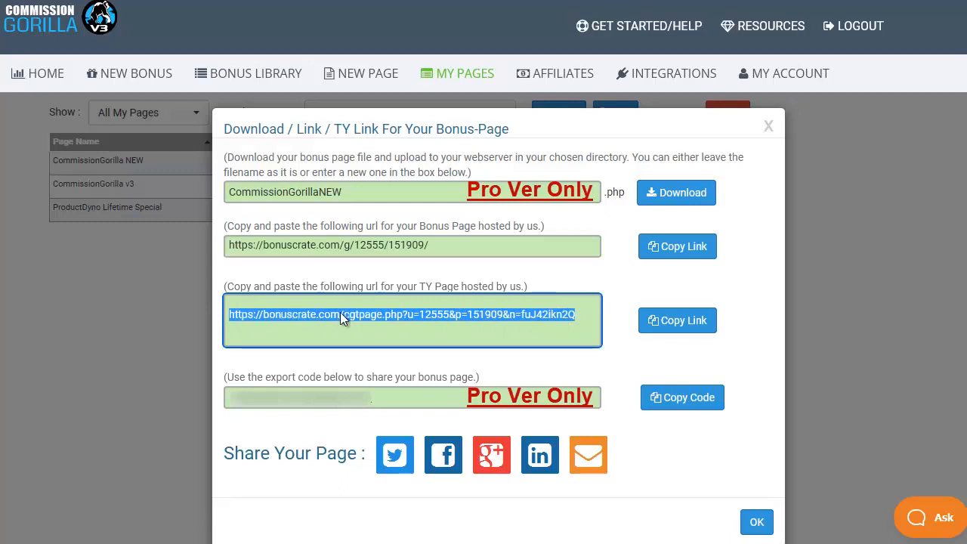
mouse_move(378, 326)
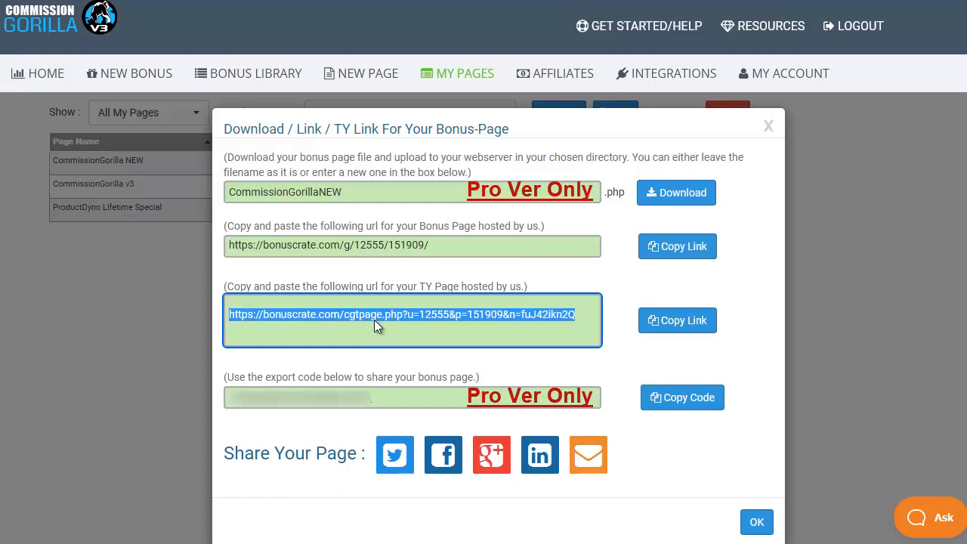
mouse_move(529, 198)
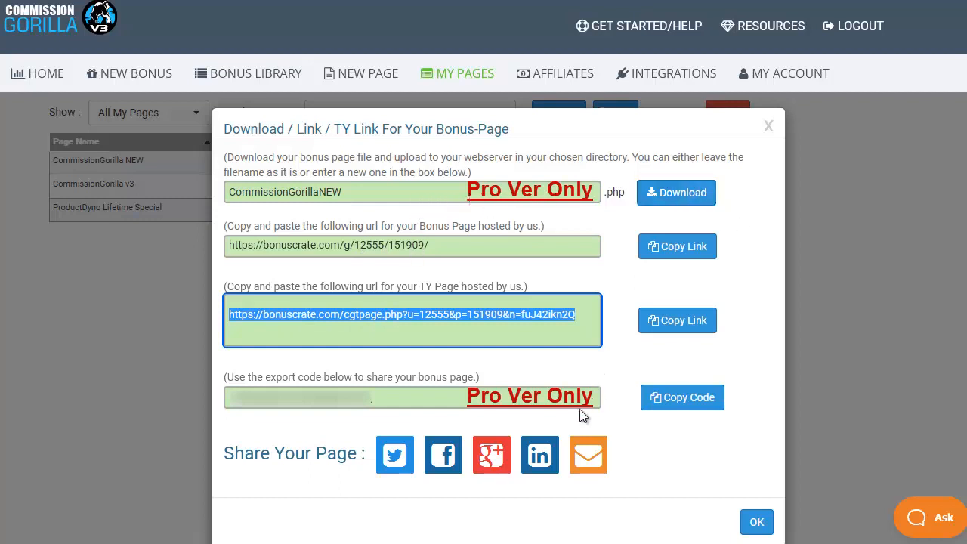
mouse_move(589, 408)
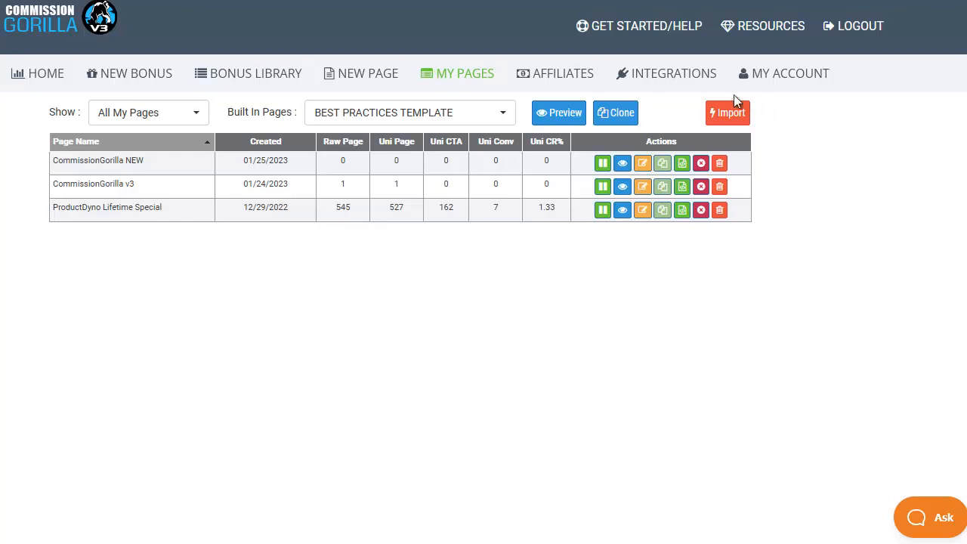
mouse_move(646, 26)
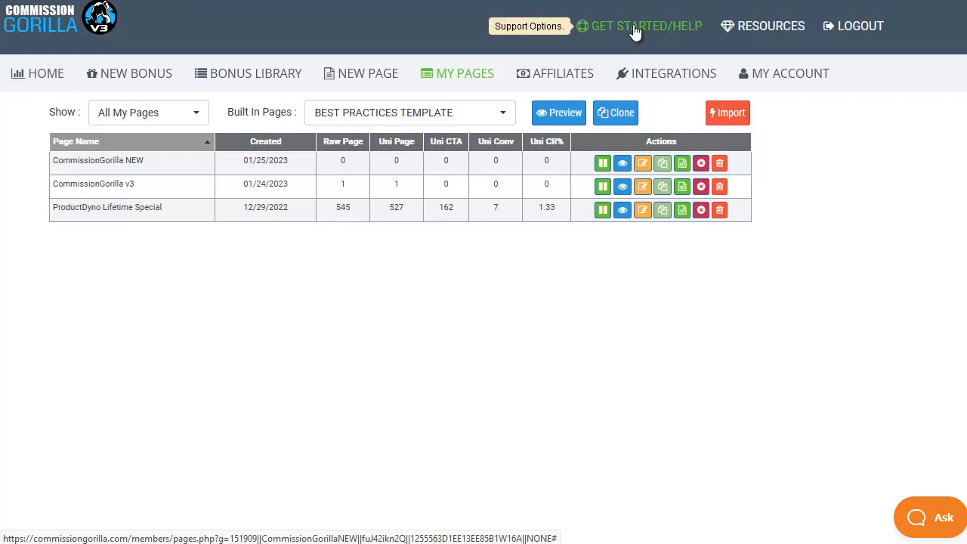
mouse_move(693, 32)
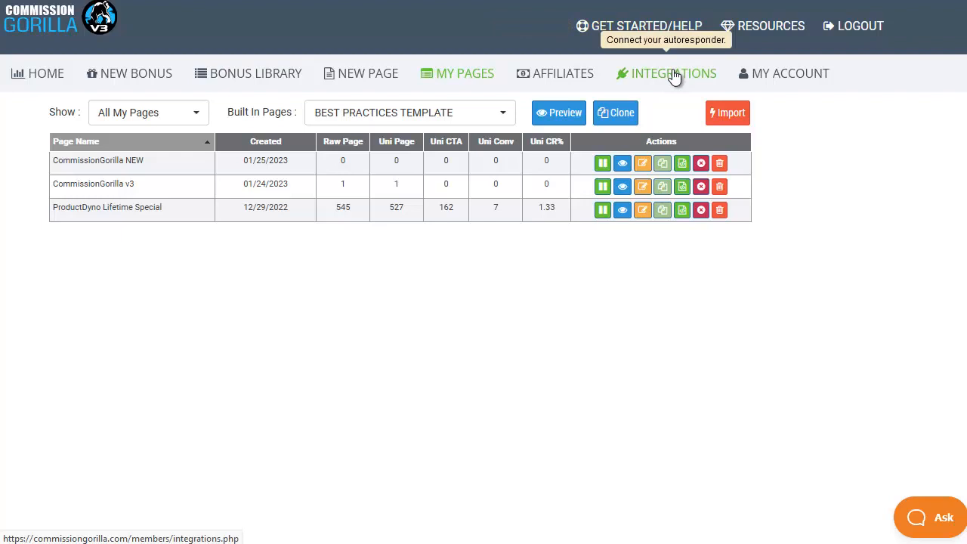
- Go to INTEGRATIONS to view autoresponders such as AWeber and MailChimp
click(674, 74)
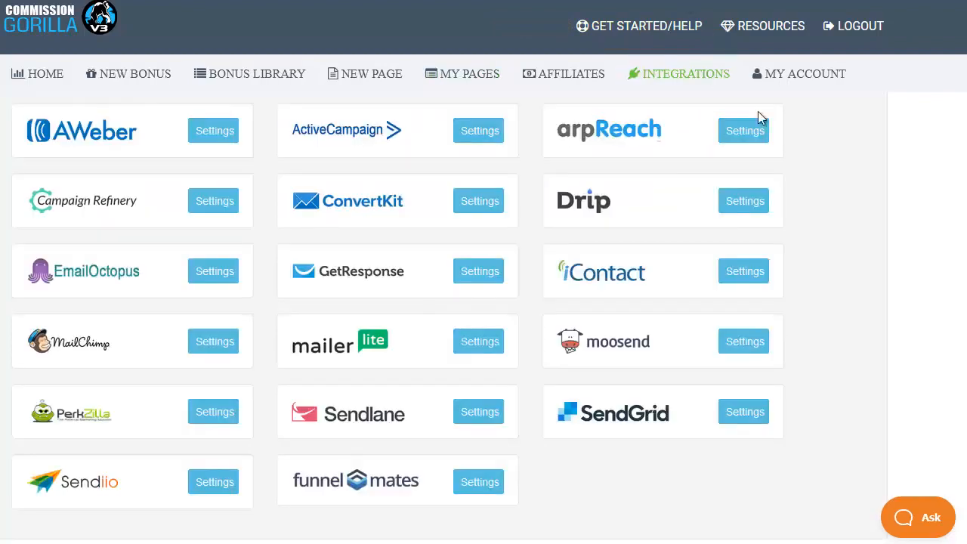
mouse_move(690, 452)
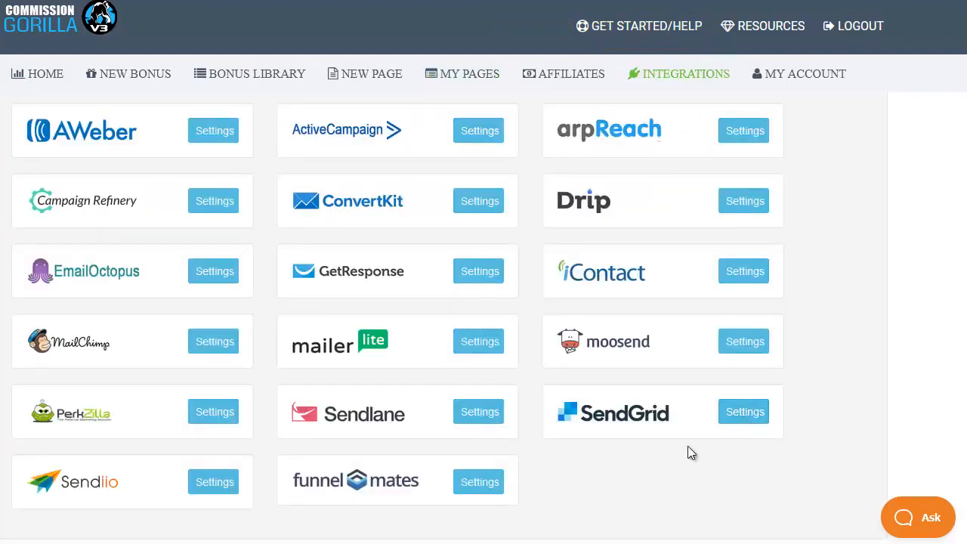